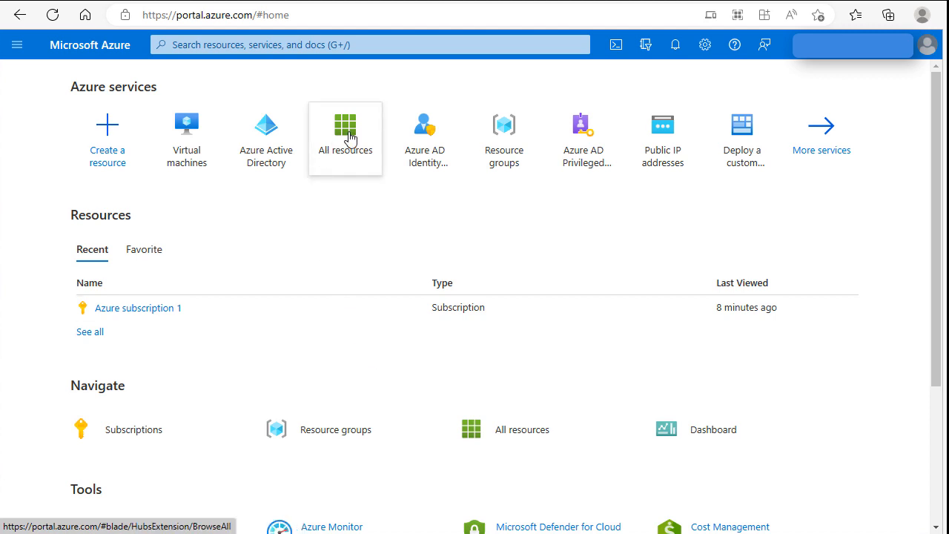
Search 'vir' and go to the Virtual machines service, currently empty
{"action": "left_click", "coordinate": [368, 45]}
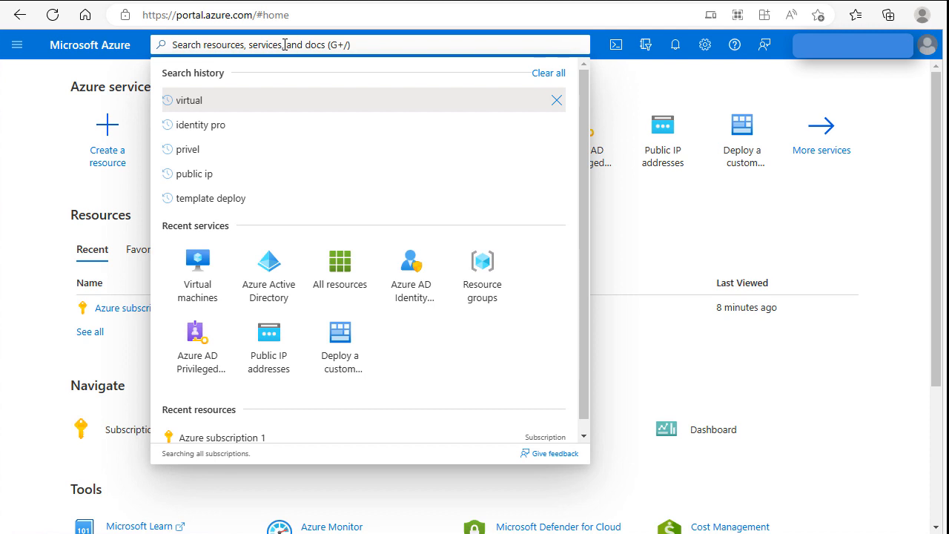
{"action": "type", "text": "virtu"}
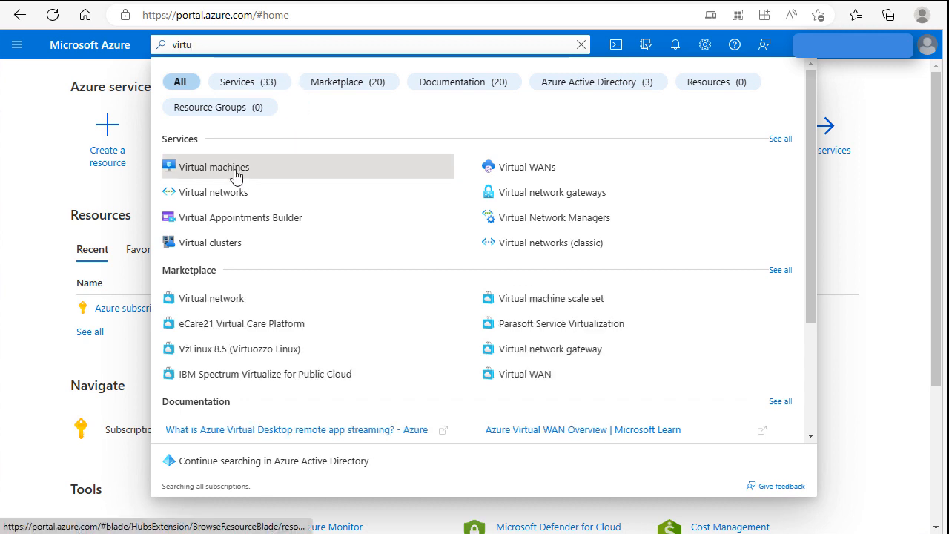
{"action": "left_click", "coordinate": [215, 166]}
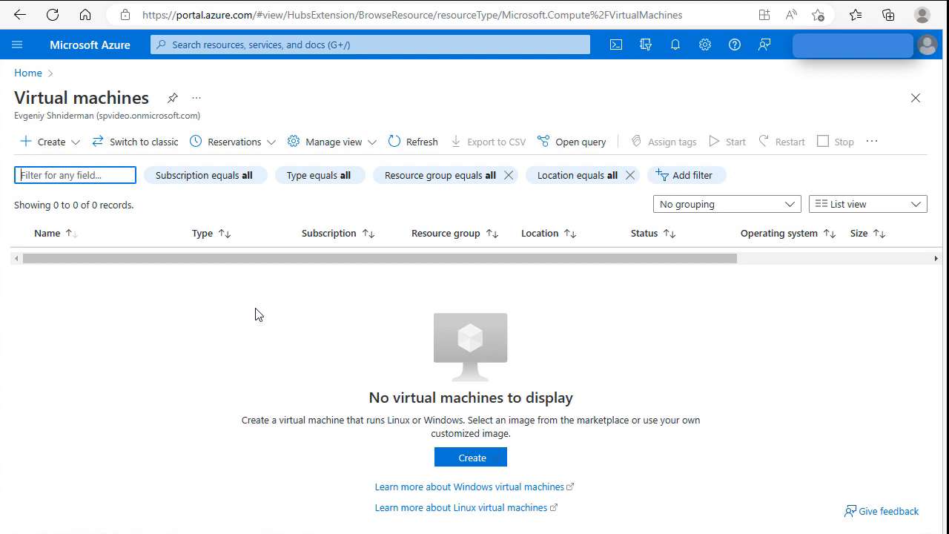
Begin creating a new Azure virtual machine from the Create menu
{"action": "left_click", "coordinate": [74, 175]}
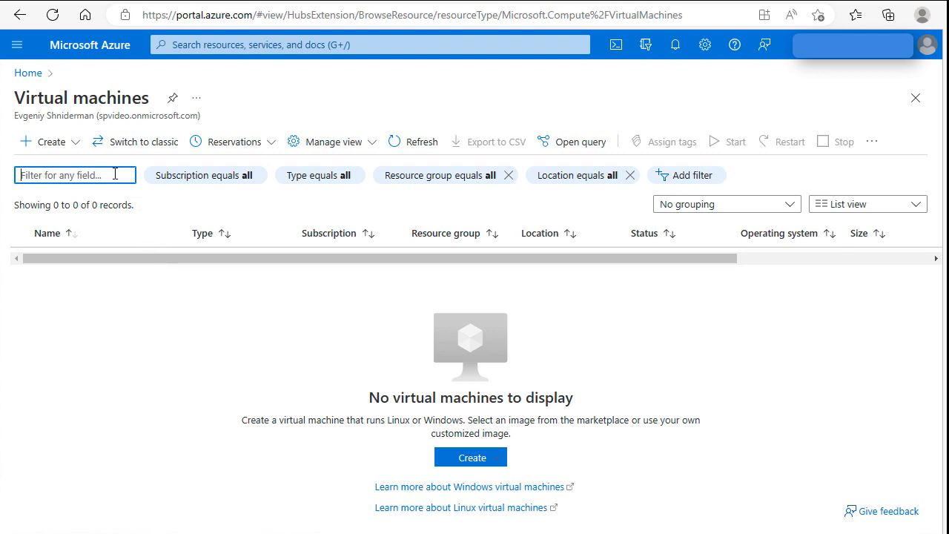
{"action": "mouse_move", "coordinate": [50, 143]}
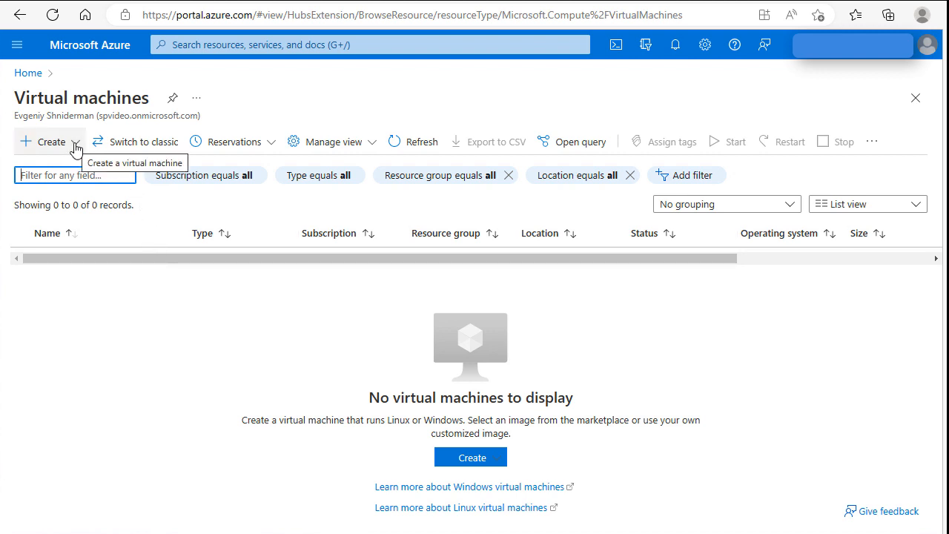
{"action": "left_click", "coordinate": [51, 140]}
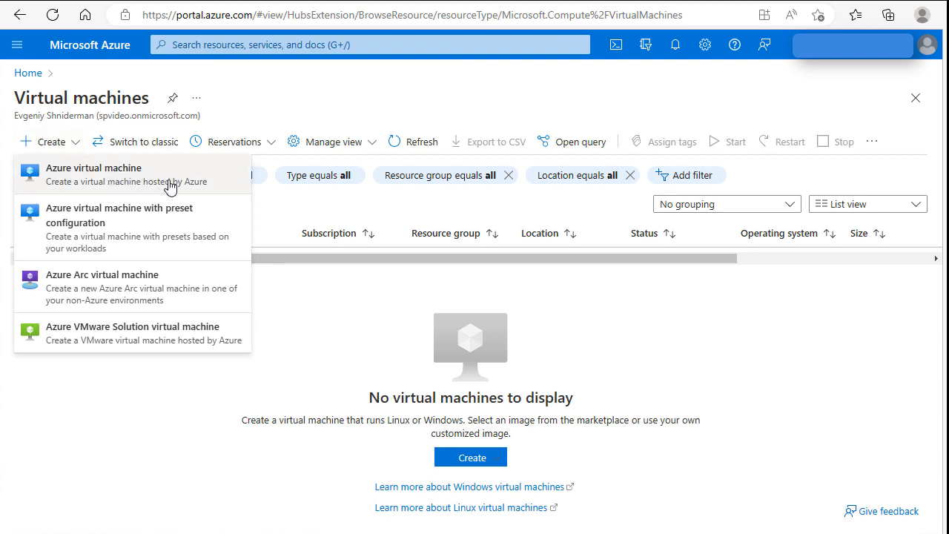
{"action": "mouse_move", "coordinate": [198, 175]}
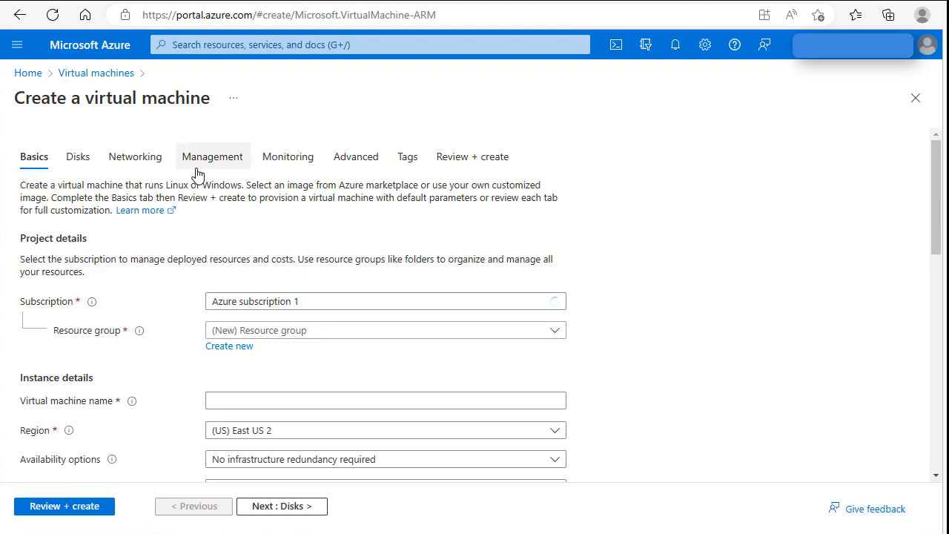
Name the virtual machine Win2022Server, auto-filling resource group Win2022Server_group
{"action": "left_click", "coordinate": [386, 460]}
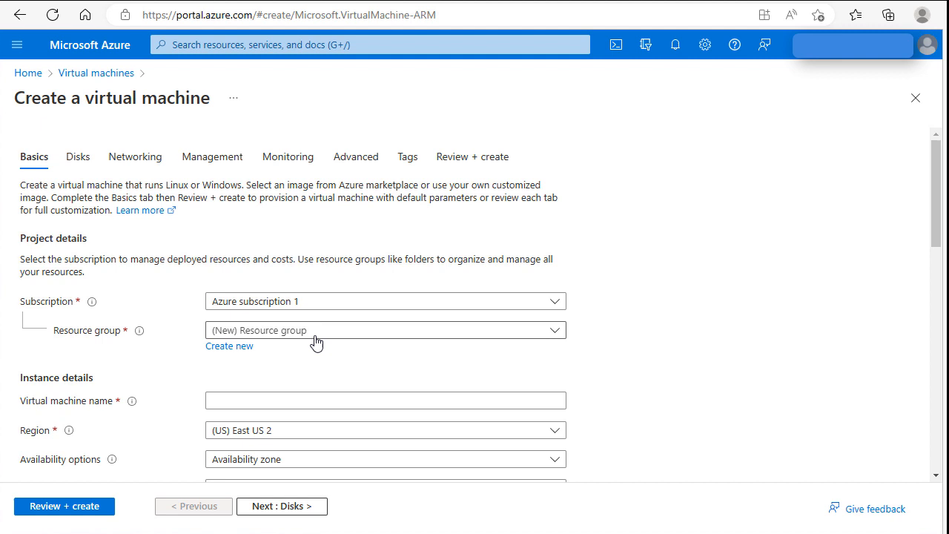
{"action": "left_click", "coordinate": [385, 400]}
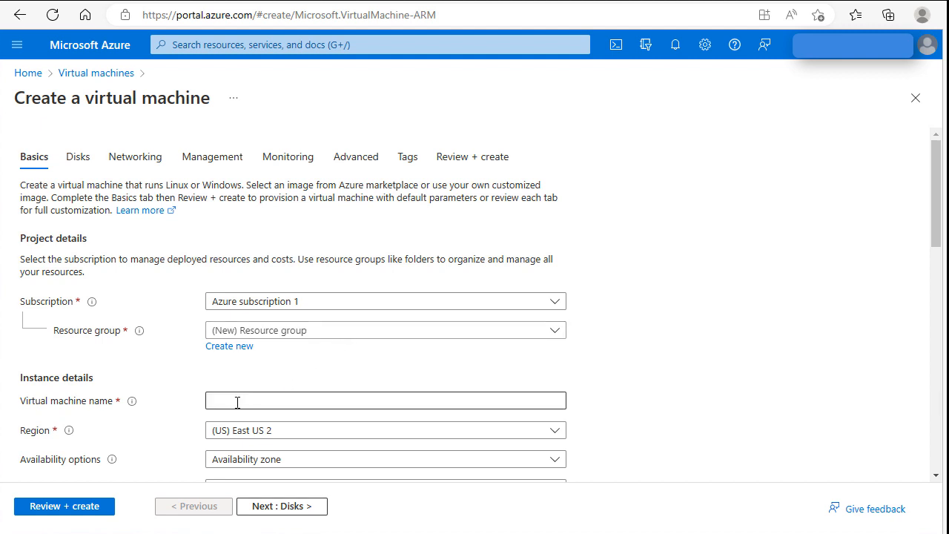
{"action": "left_click", "coordinate": [385, 400]}
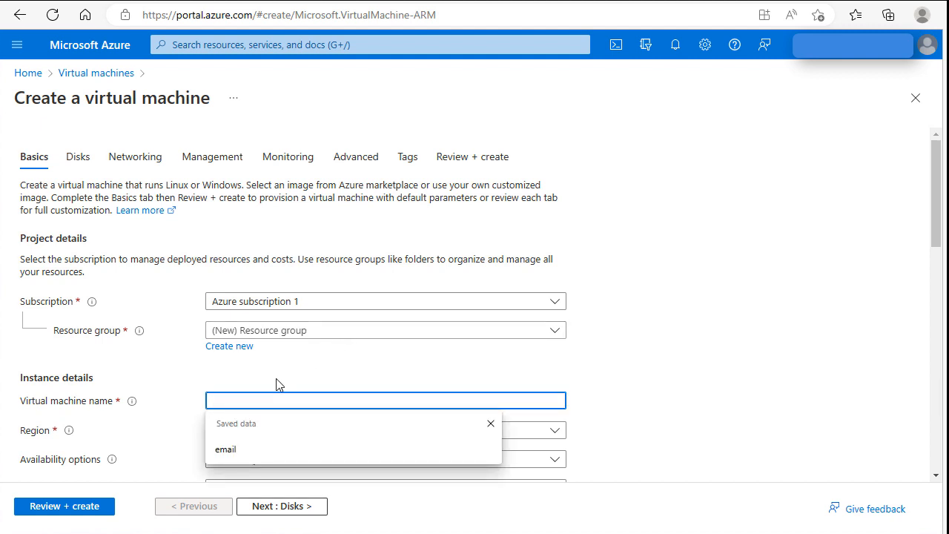
{"action": "left_click", "coordinate": [385, 401]}
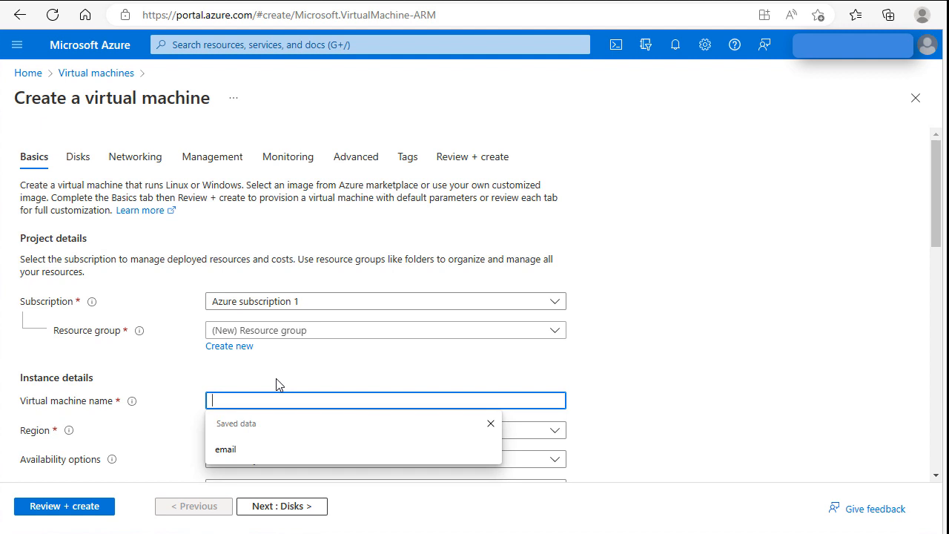
{"action": "type", "text": "W"}
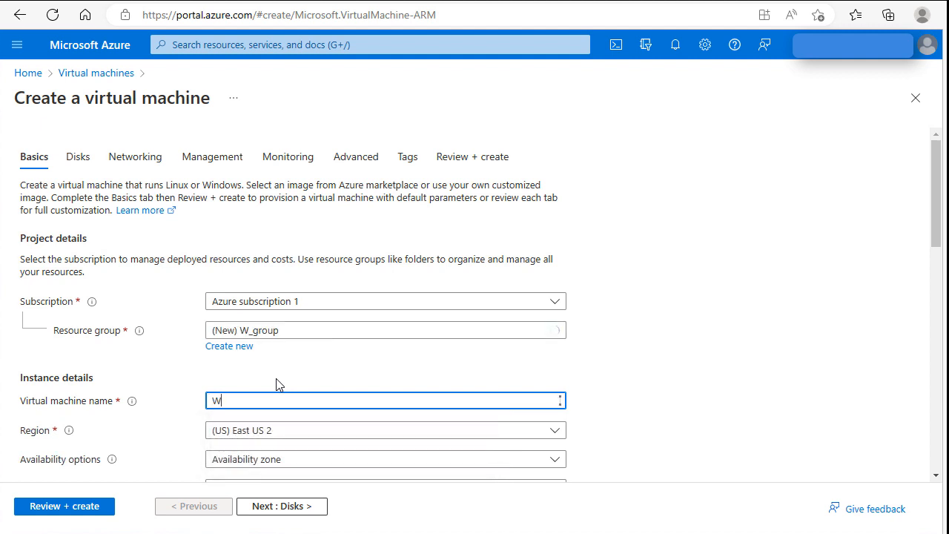
{"action": "type", "text": "in2022"}
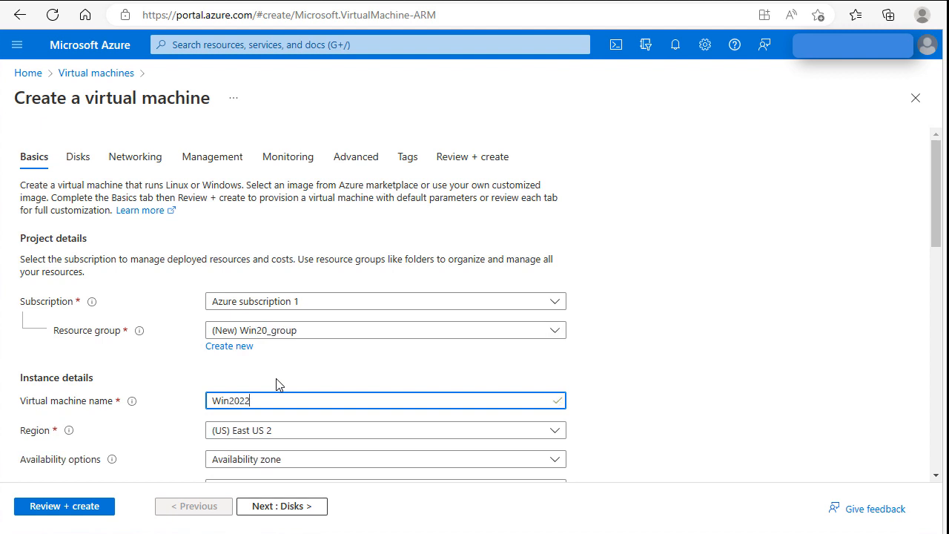
{"action": "type", "text": "Server"}
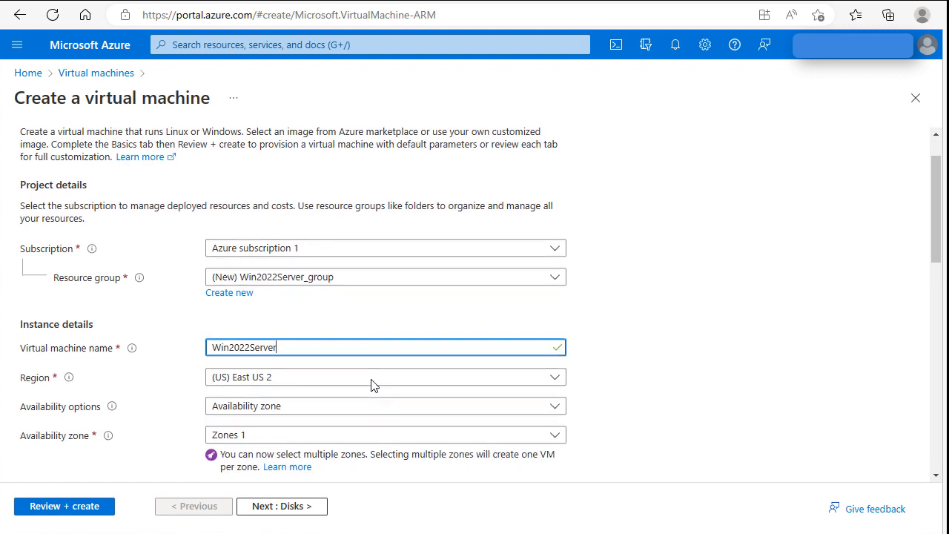
{"action": "mouse_move", "coordinate": [312, 386]}
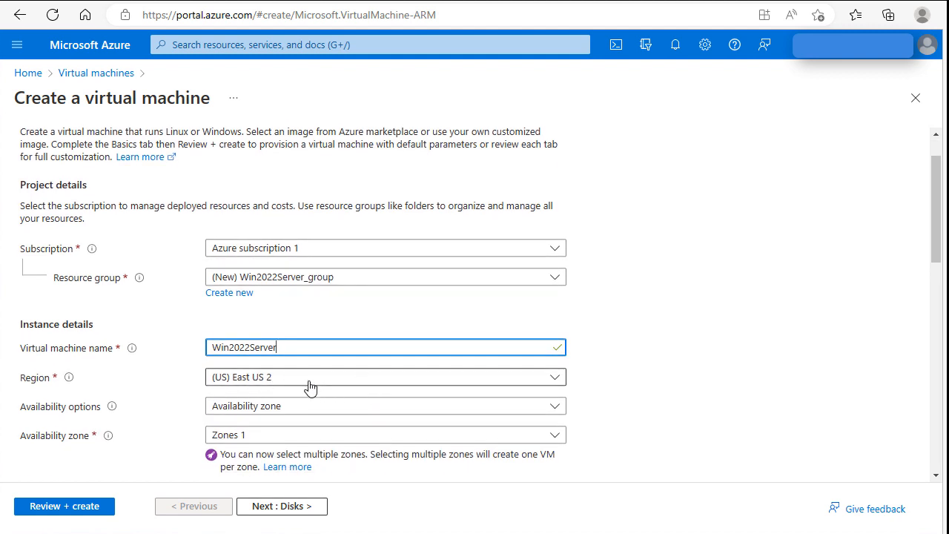
Show the Image choices on the Basics tab, Ubuntu Server 20.04 still current
{"action": "scroll", "scroll_direction": "down", "scroll_amount": 3}
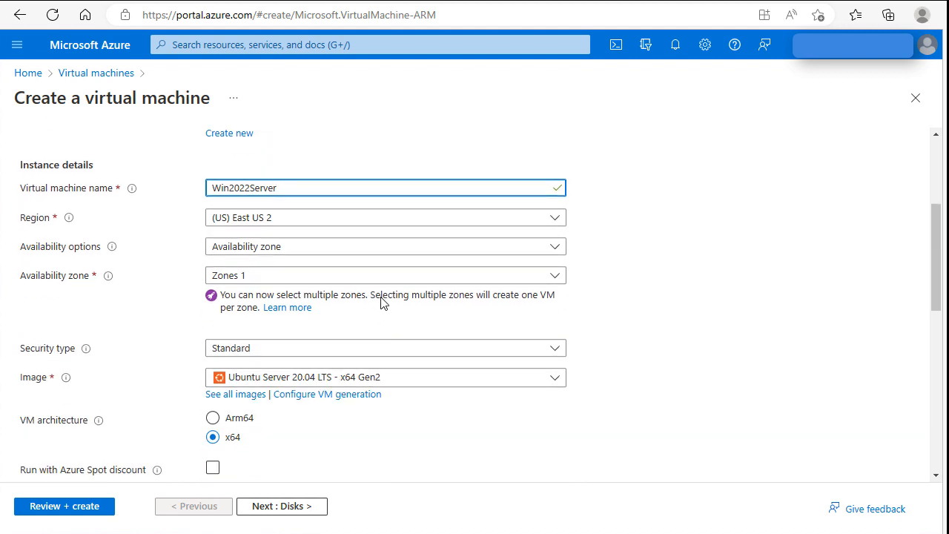
{"action": "mouse_move", "coordinate": [392, 320]}
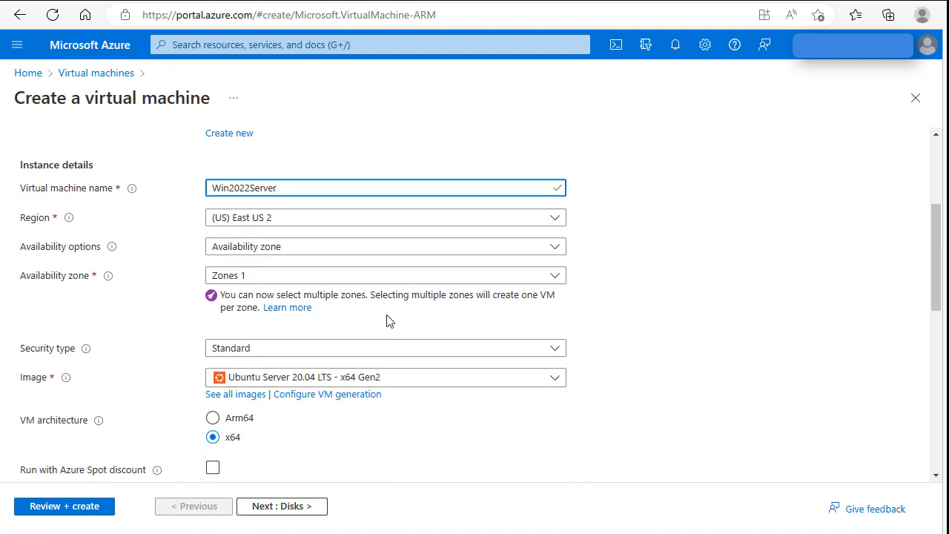
{"action": "mouse_move", "coordinate": [433, 378]}
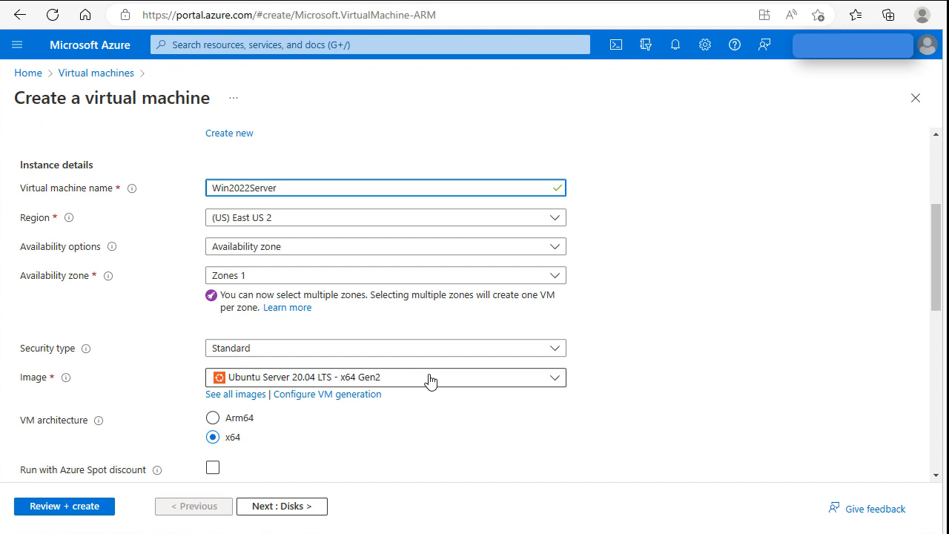
{"action": "left_click", "coordinate": [386, 376]}
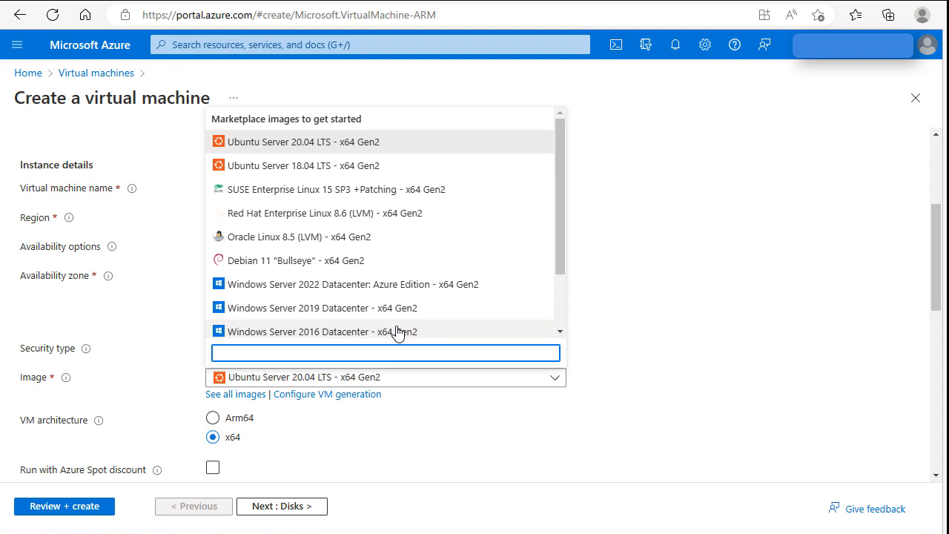
{"action": "mouse_move", "coordinate": [399, 332]}
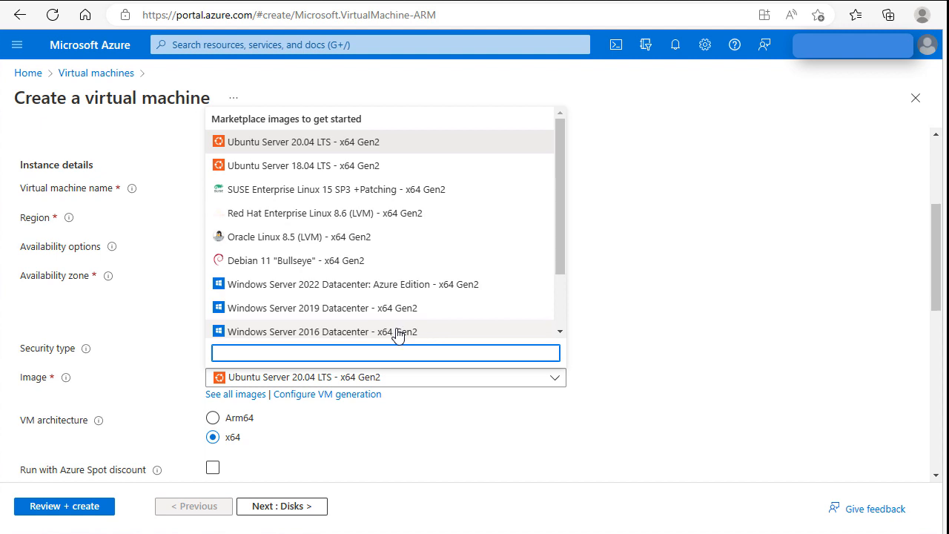
{"action": "mouse_move", "coordinate": [397, 335]}
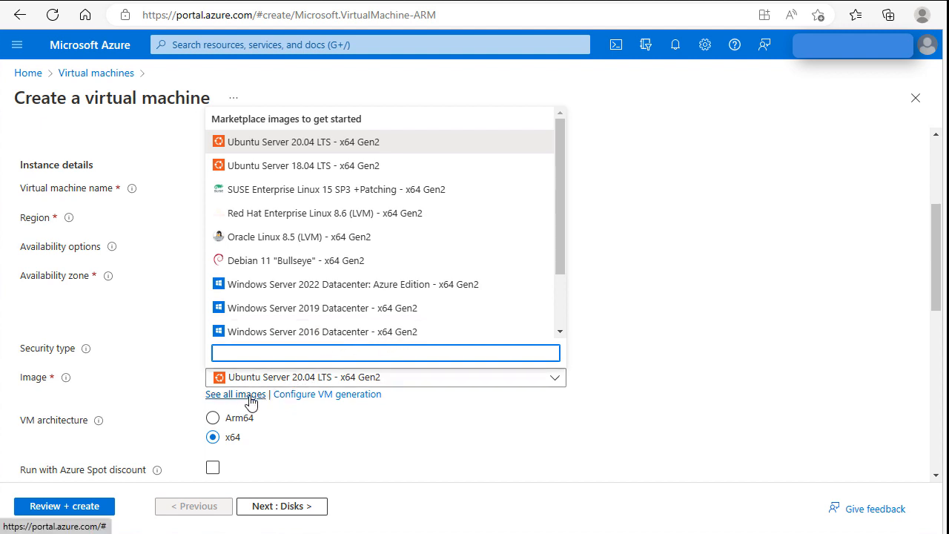
Browse all marketplace images in the Select an image blade, Windows Server first
{"action": "left_click", "coordinate": [234, 394]}
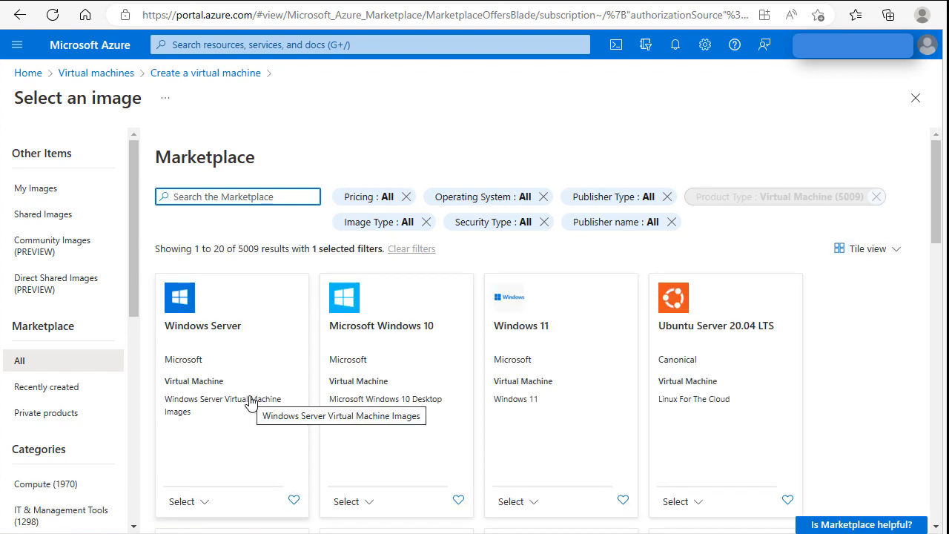
{"action": "scroll", "scroll_direction": "down", "scroll_amount": 3}
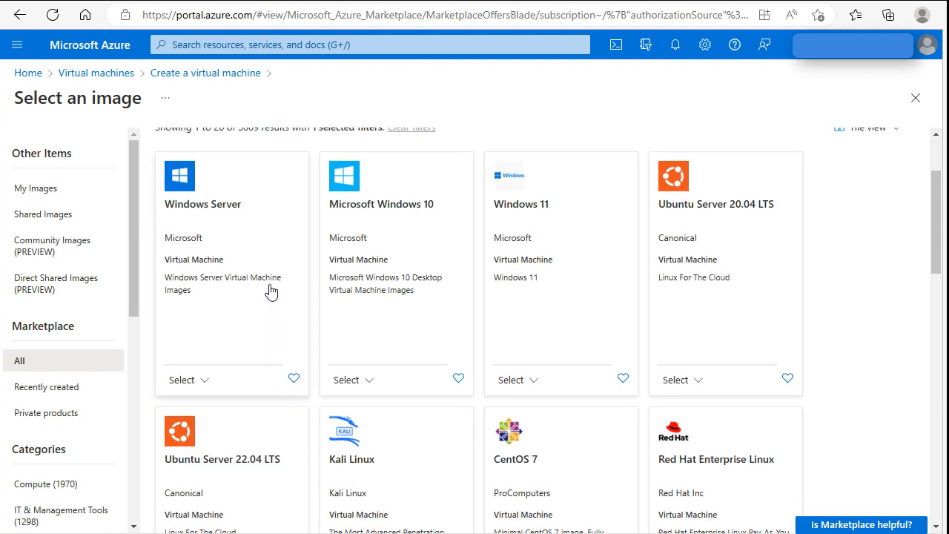
{"action": "mouse_move", "coordinate": [211, 222]}
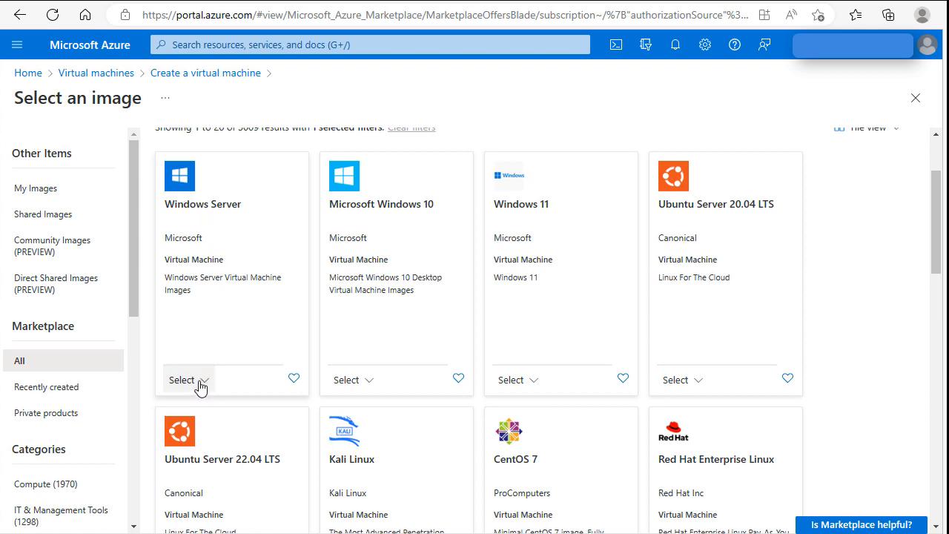
Select the Windows Server 2022 Datacenter - x64 Gen1 image for the VM
{"action": "left_click", "coordinate": [187, 380]}
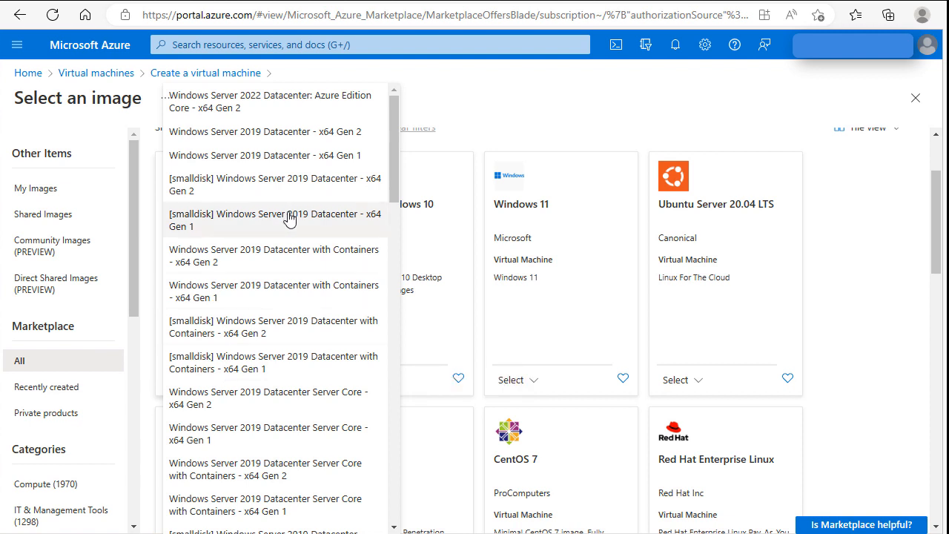
{"action": "mouse_move", "coordinate": [290, 220]}
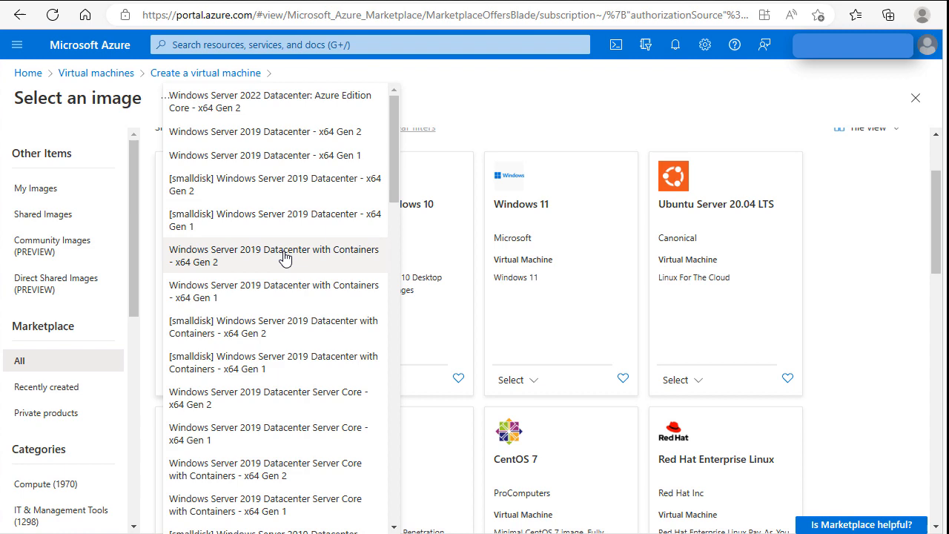
{"action": "scroll", "scroll_direction": "down", "scroll_amount": 3}
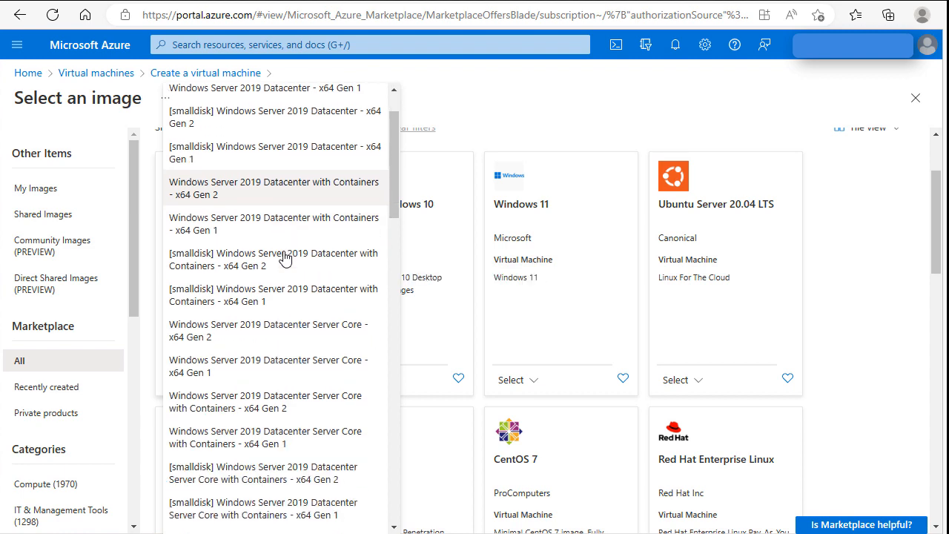
{"action": "scroll", "scroll_direction": "down", "scroll_amount": 3}
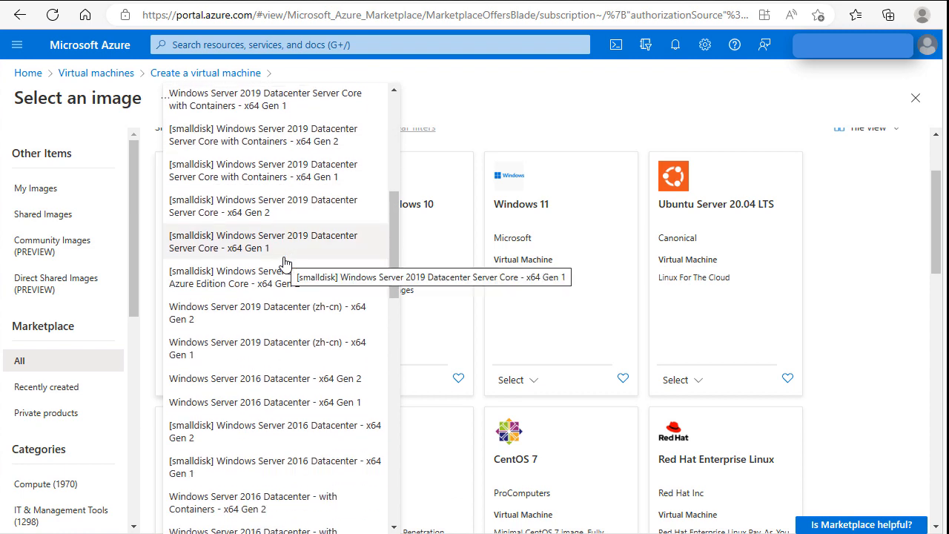
{"action": "scroll", "scroll_direction": "down", "scroll_amount": 3}
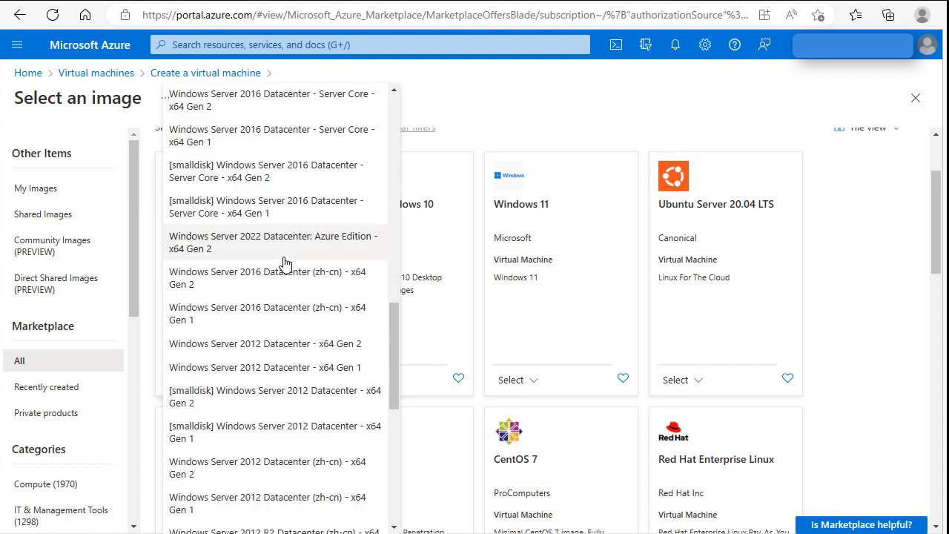
{"action": "scroll", "scroll_direction": "down", "scroll_amount": 3}
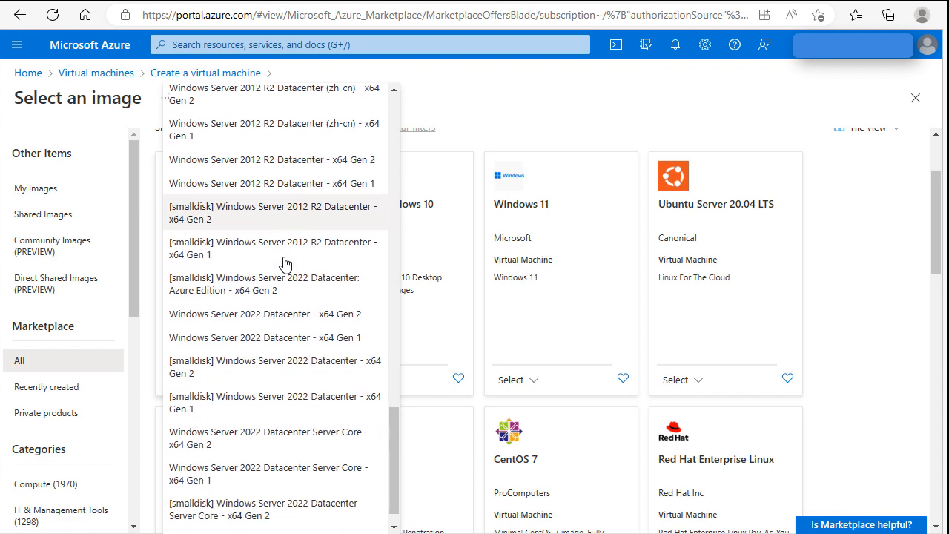
{"action": "scroll", "scroll_direction": "down", "scroll_amount": 3}
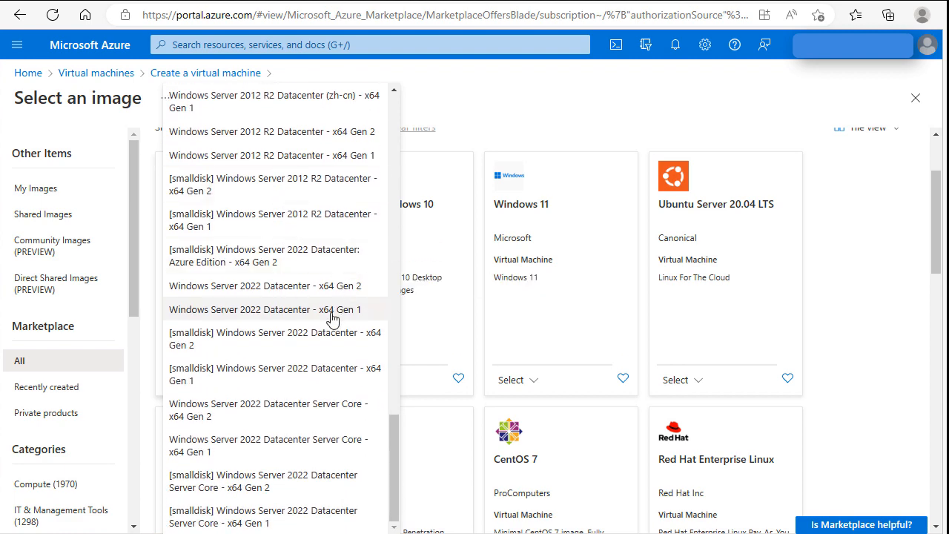
{"action": "mouse_move", "coordinate": [371, 290]}
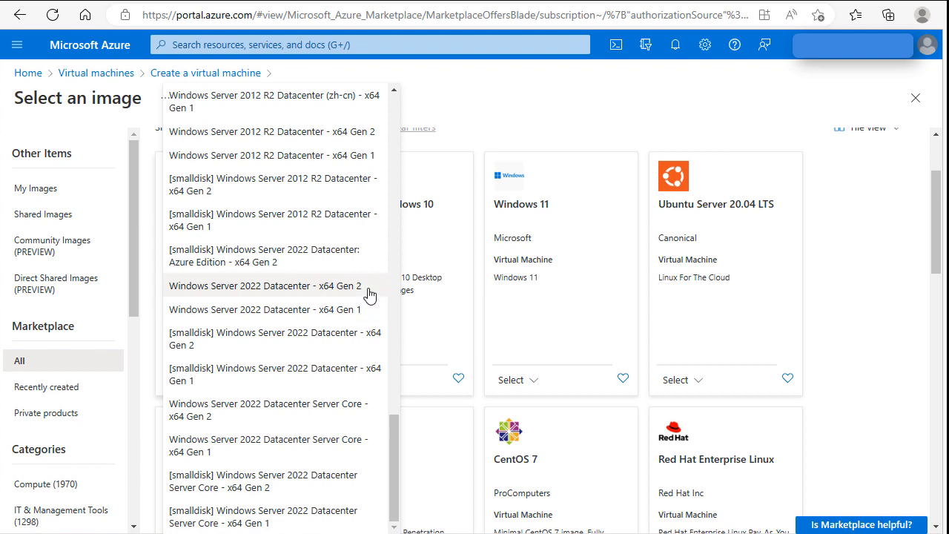
{"action": "mouse_move", "coordinate": [358, 310]}
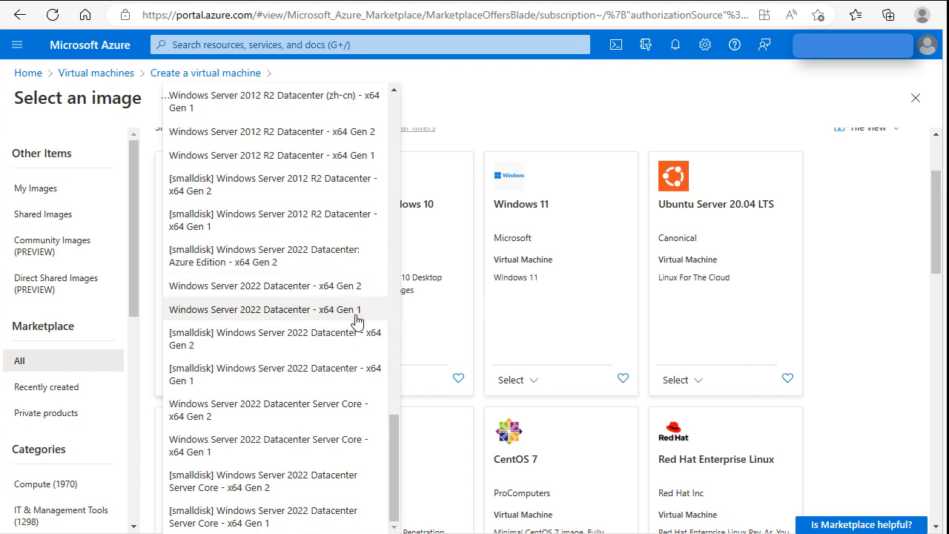
{"action": "mouse_move", "coordinate": [348, 314]}
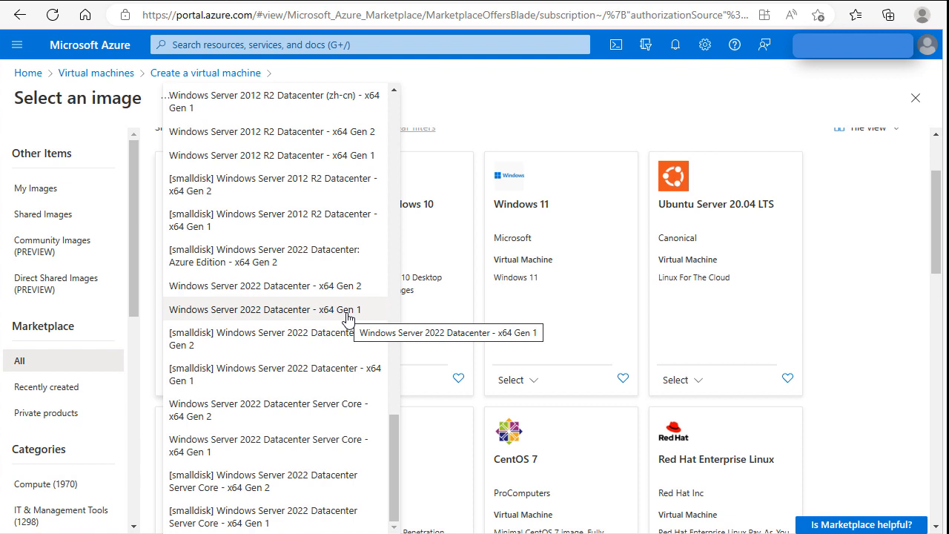
{"action": "mouse_move", "coordinate": [332, 317]}
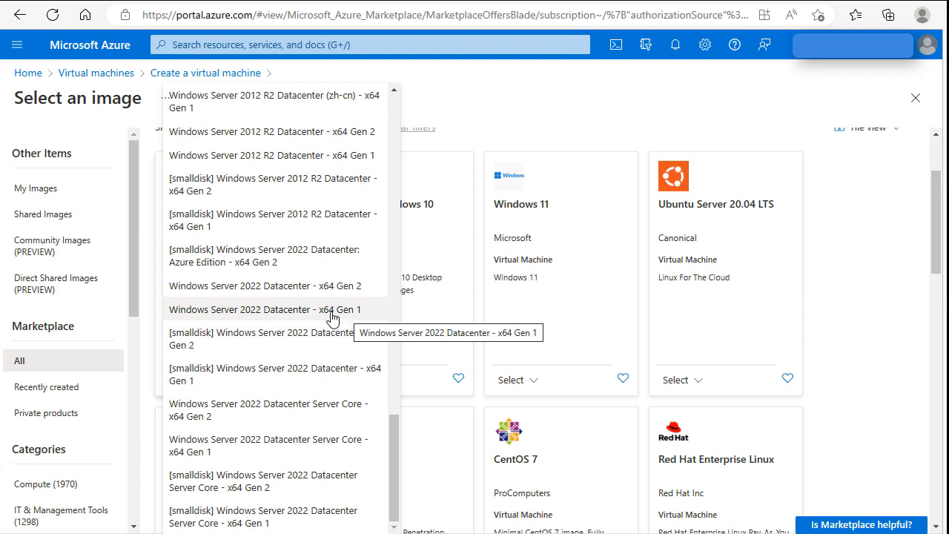
{"action": "mouse_move", "coordinate": [348, 338]}
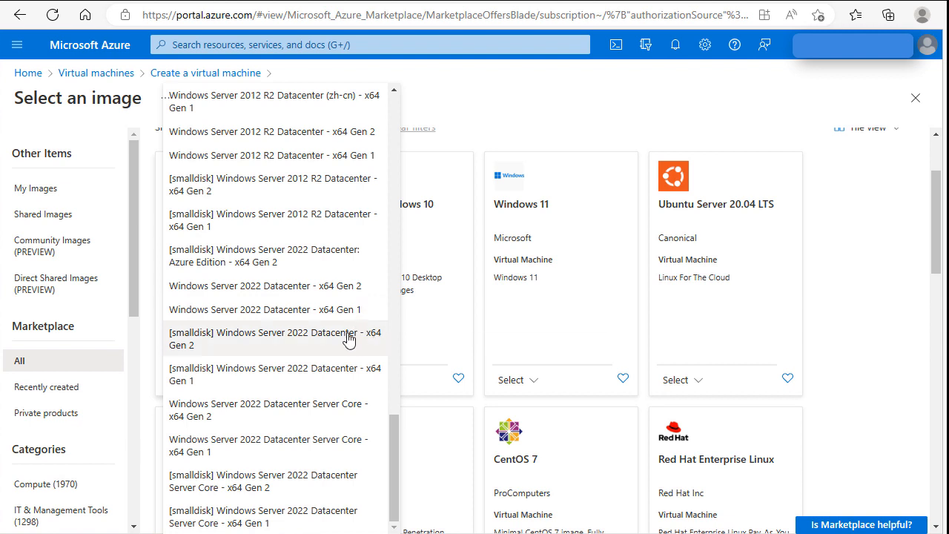
{"action": "mouse_move", "coordinate": [370, 338]}
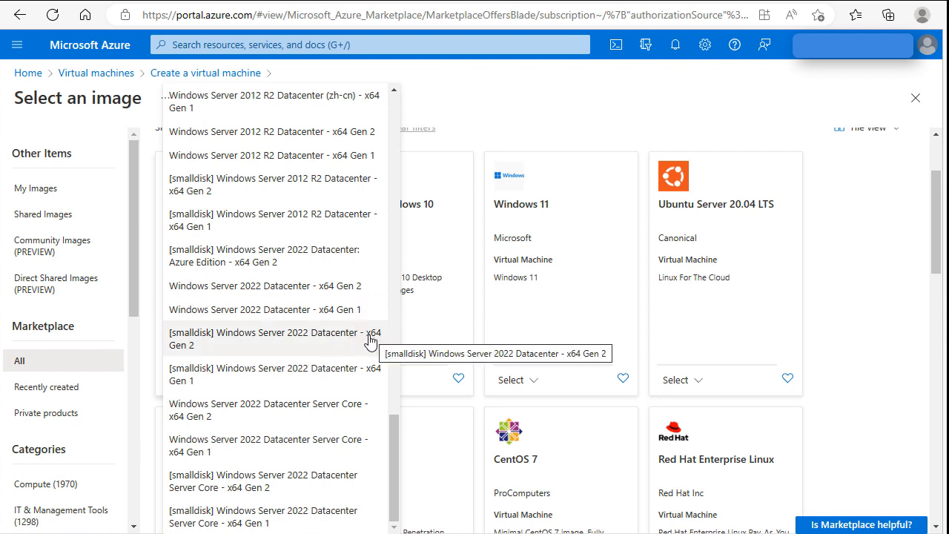
{"action": "mouse_move", "coordinate": [364, 363]}
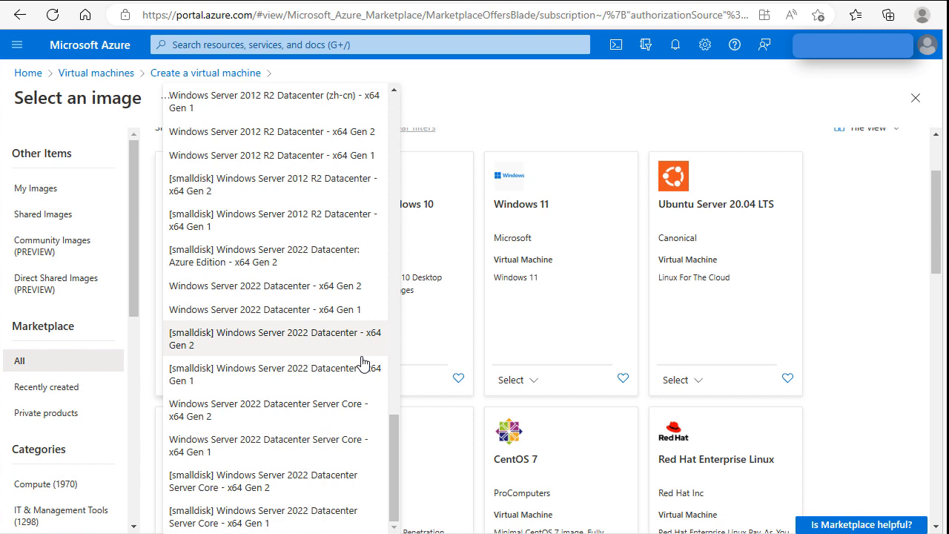
{"action": "mouse_move", "coordinate": [363, 374]}
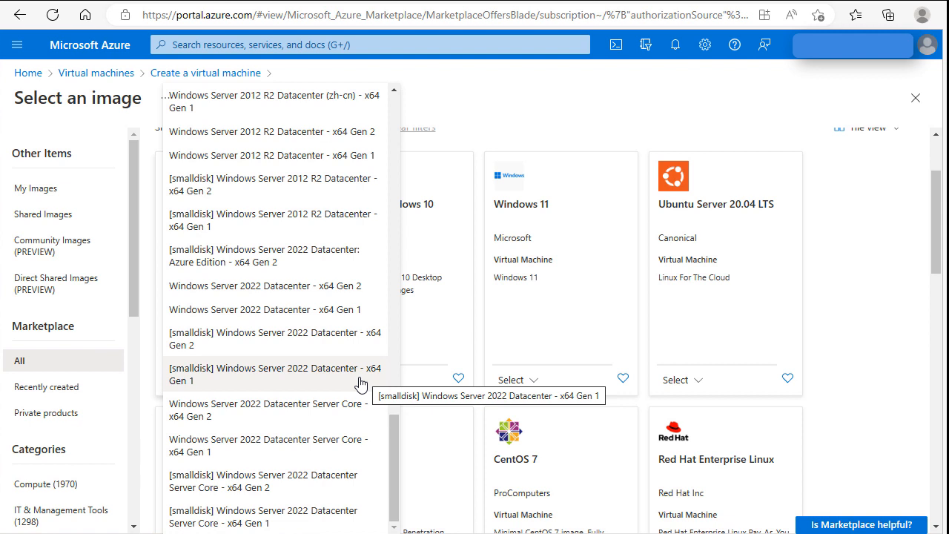
{"action": "mouse_move", "coordinate": [358, 384]}
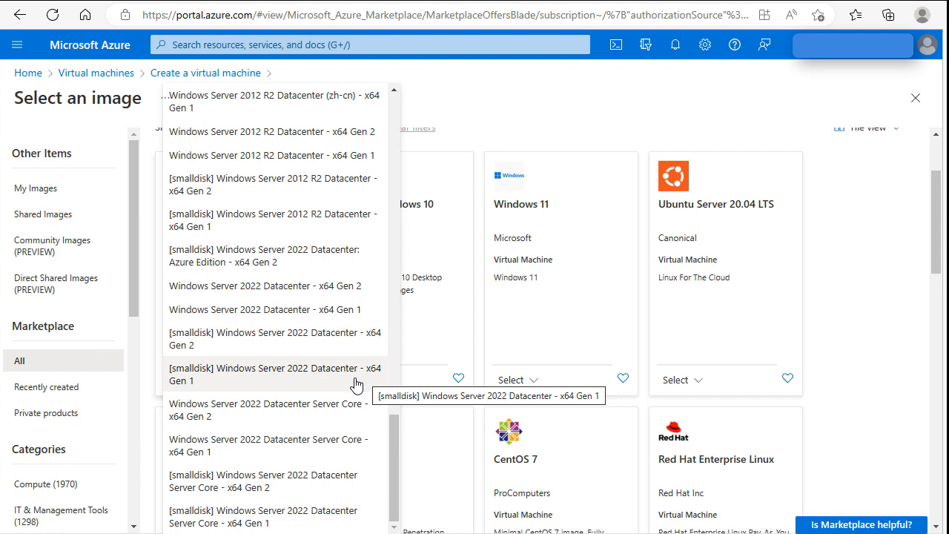
{"action": "mouse_move", "coordinate": [354, 385]}
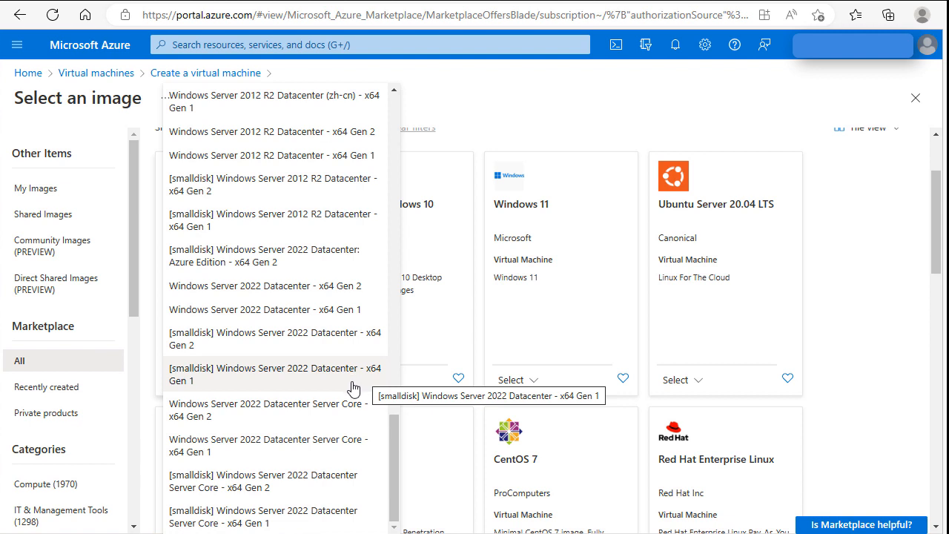
{"action": "mouse_move", "coordinate": [324, 314]}
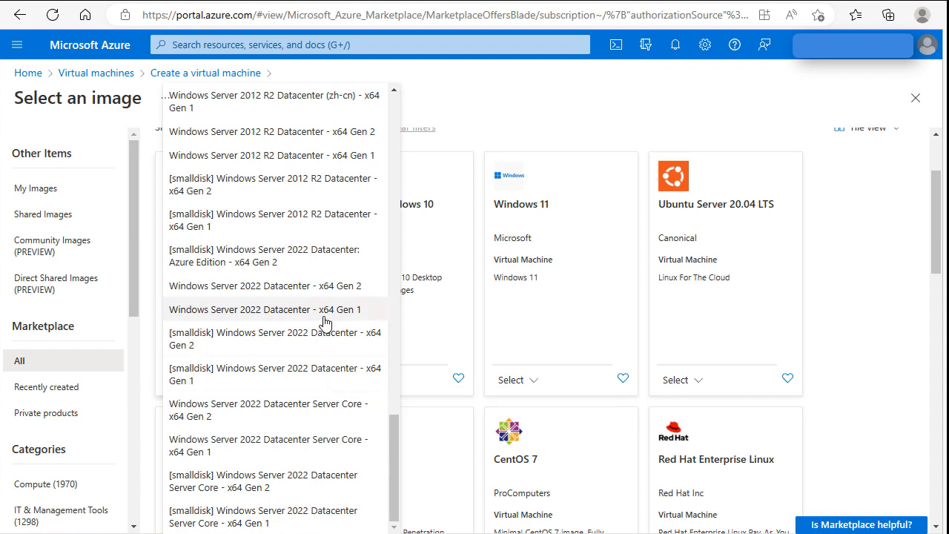
{"action": "mouse_move", "coordinate": [326, 310]}
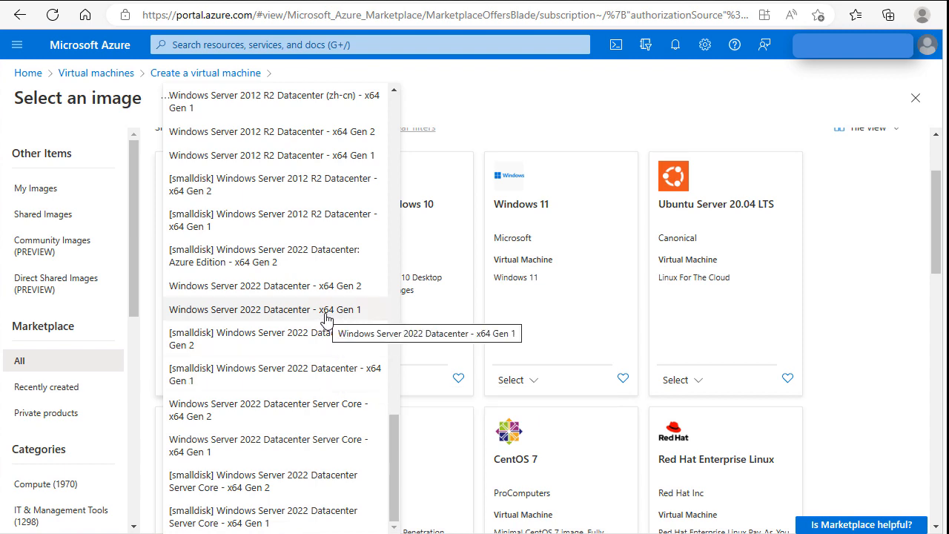
{"action": "left_click", "coordinate": [264, 310]}
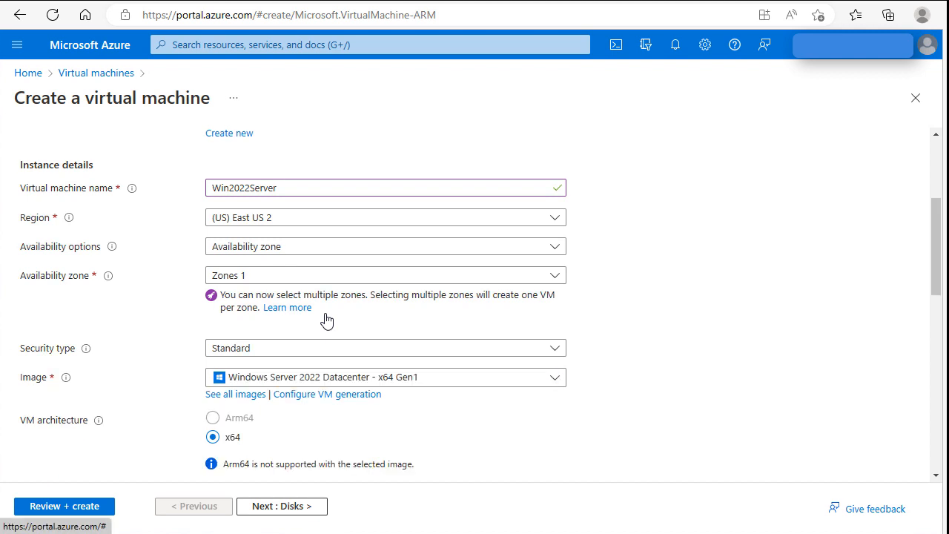
{"action": "scroll", "scroll_direction": "down", "scroll_amount": 3}
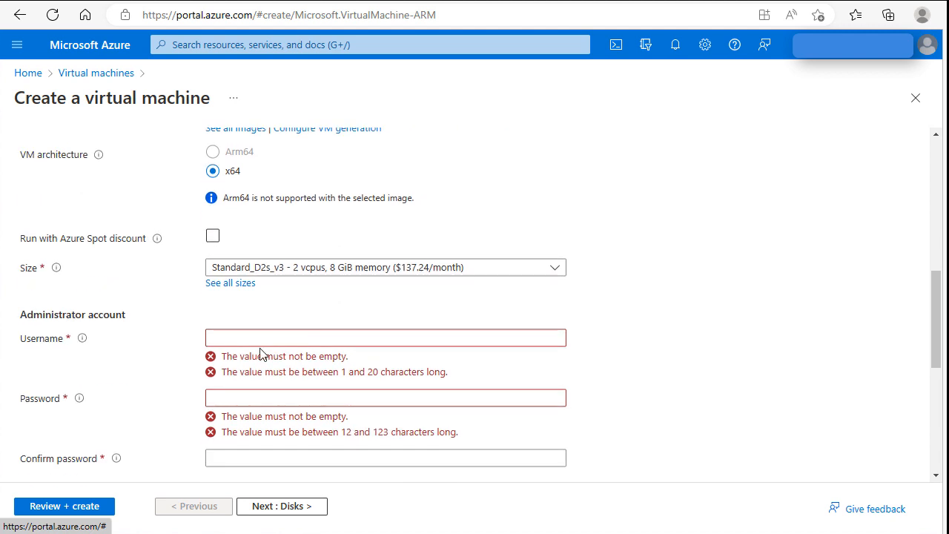
Set administrator username adam with a password entered and confirmed
{"action": "left_click", "coordinate": [385, 338]}
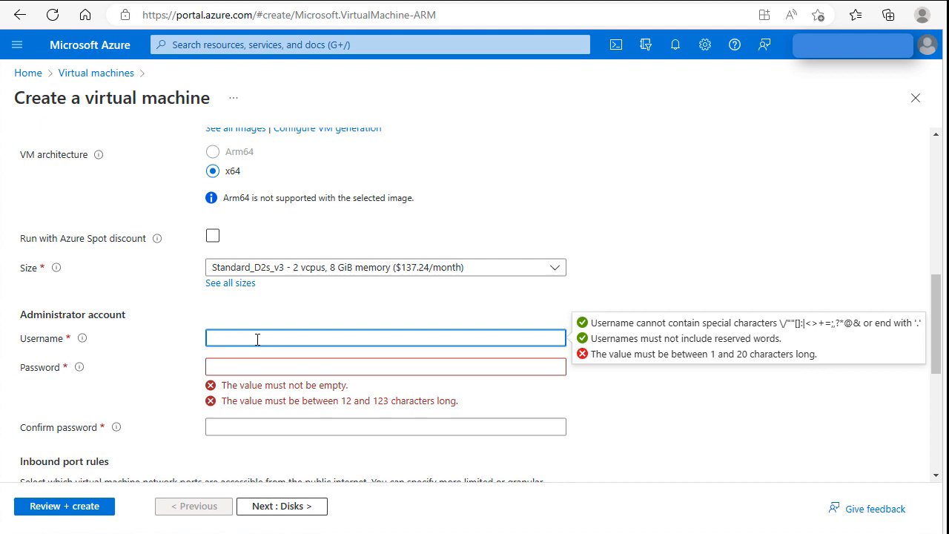
{"action": "type", "text": "adam"}
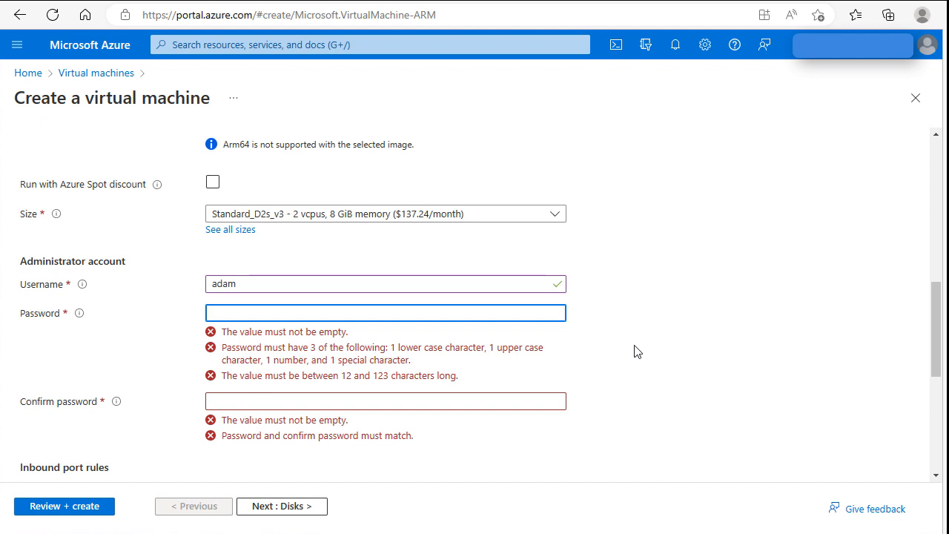
{"action": "mouse_move", "coordinate": [436, 383]}
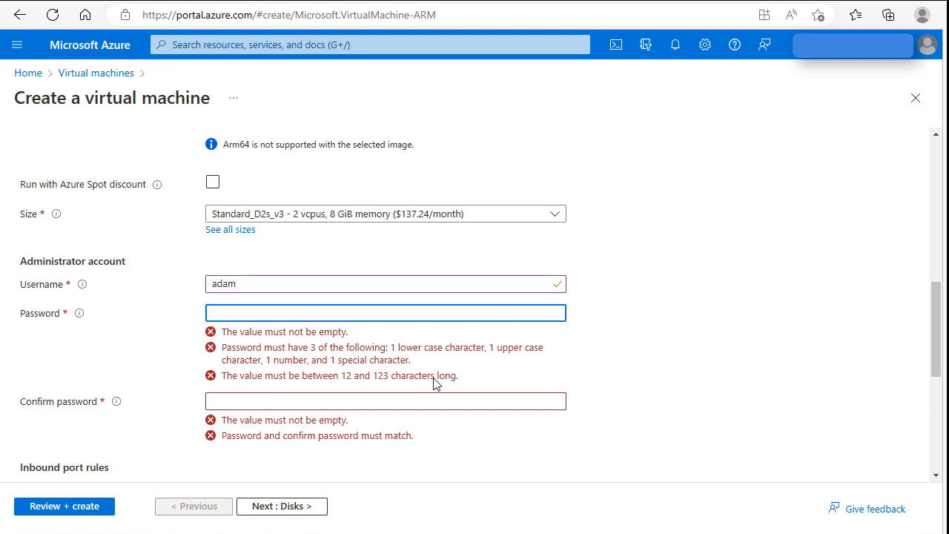
{"action": "mouse_move", "coordinate": [350, 388]}
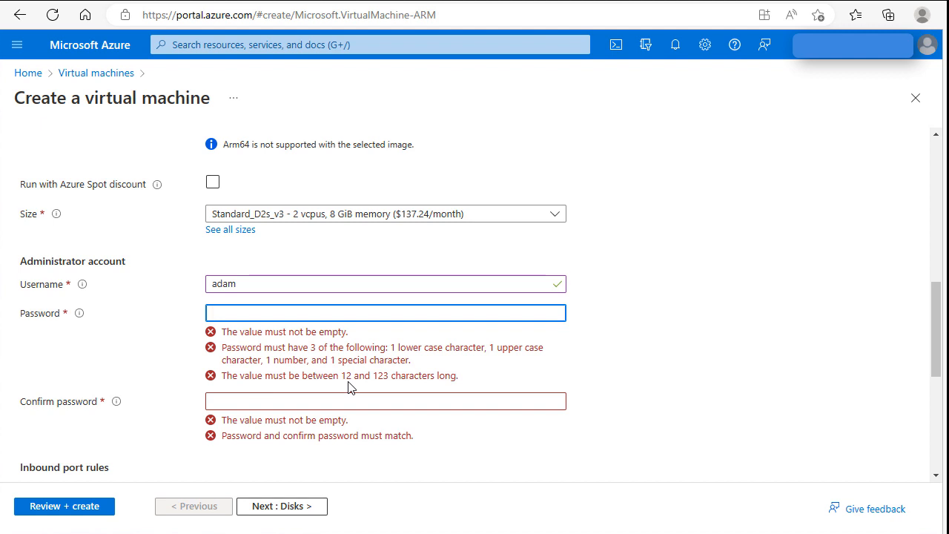
{"action": "mouse_move", "coordinate": [363, 387]}
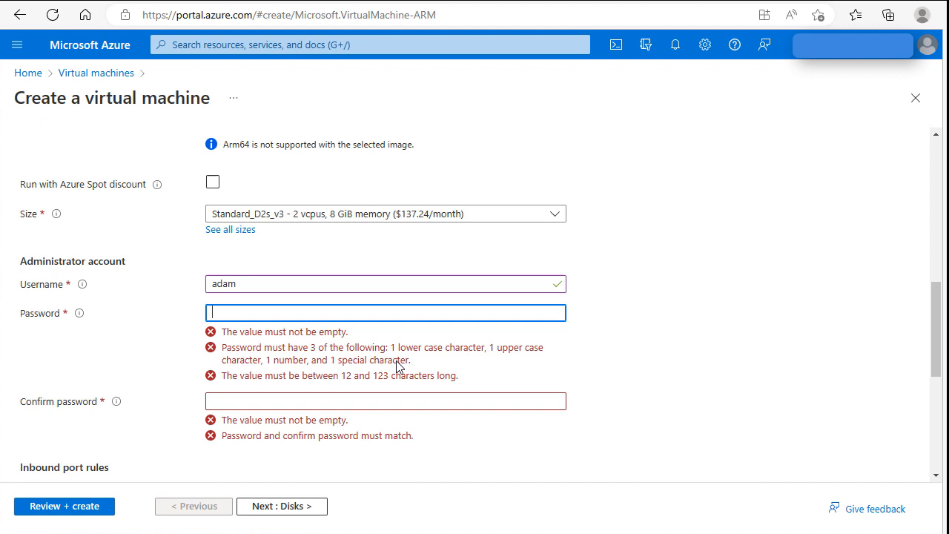
{"action": "mouse_move", "coordinate": [498, 367]}
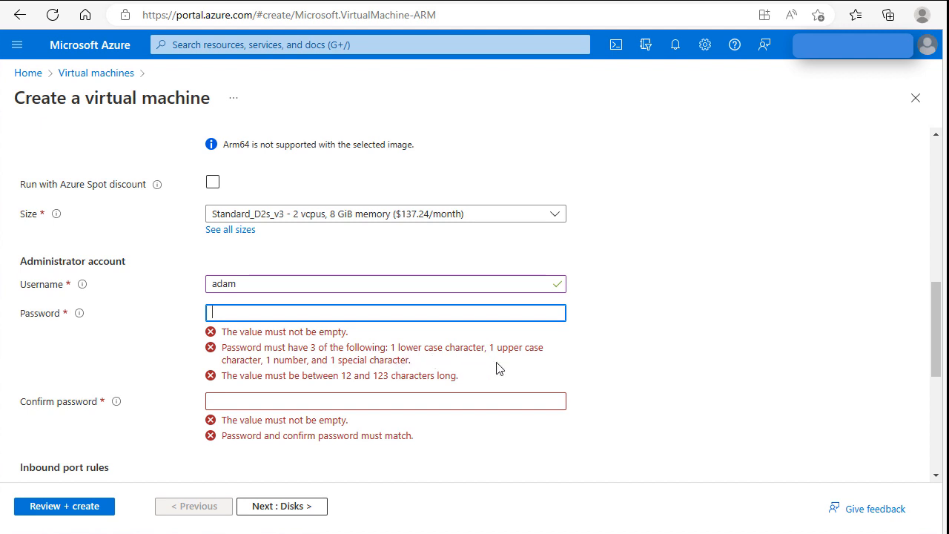
{"action": "mouse_move", "coordinate": [384, 376]}
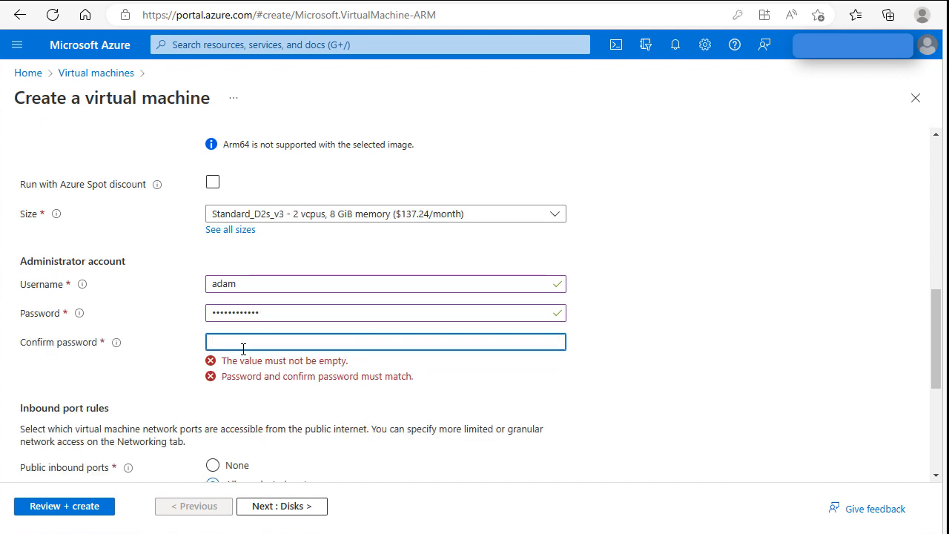
{"action": "type", "text": "••••••••••"}
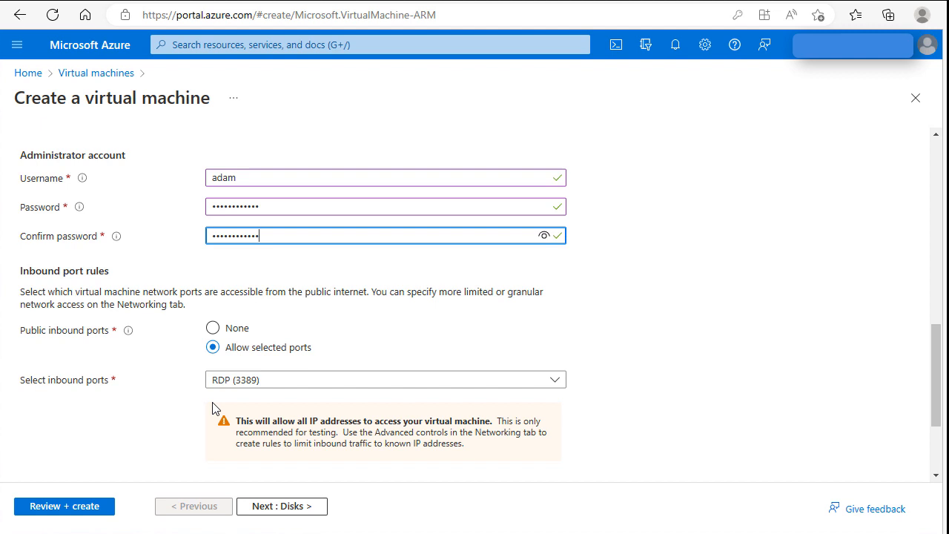
{"action": "mouse_move", "coordinate": [216, 403]}
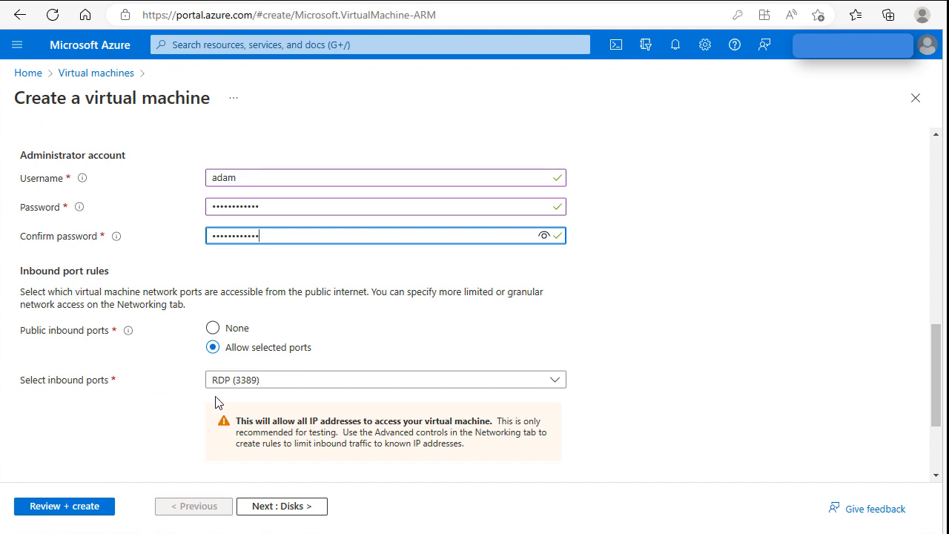
{"action": "mouse_move", "coordinate": [245, 399]}
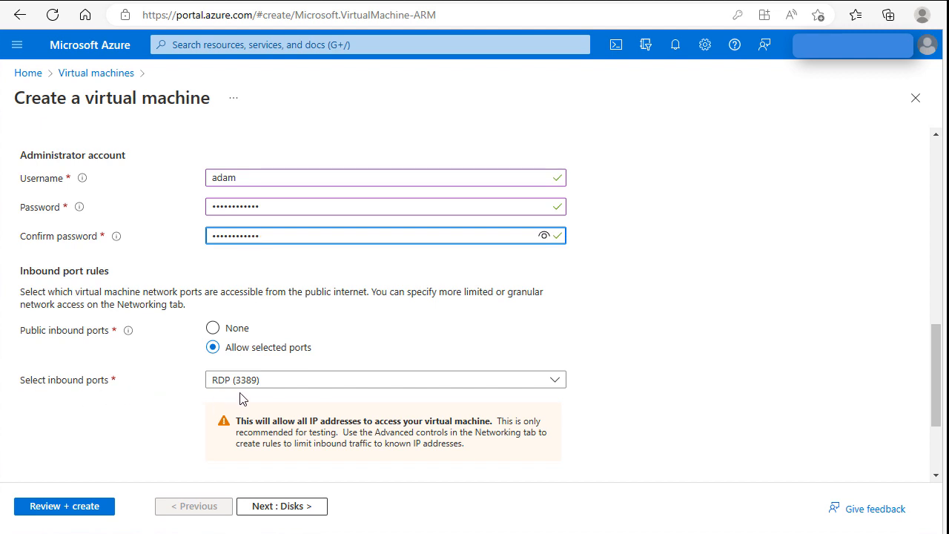
{"action": "mouse_move", "coordinate": [272, 393]}
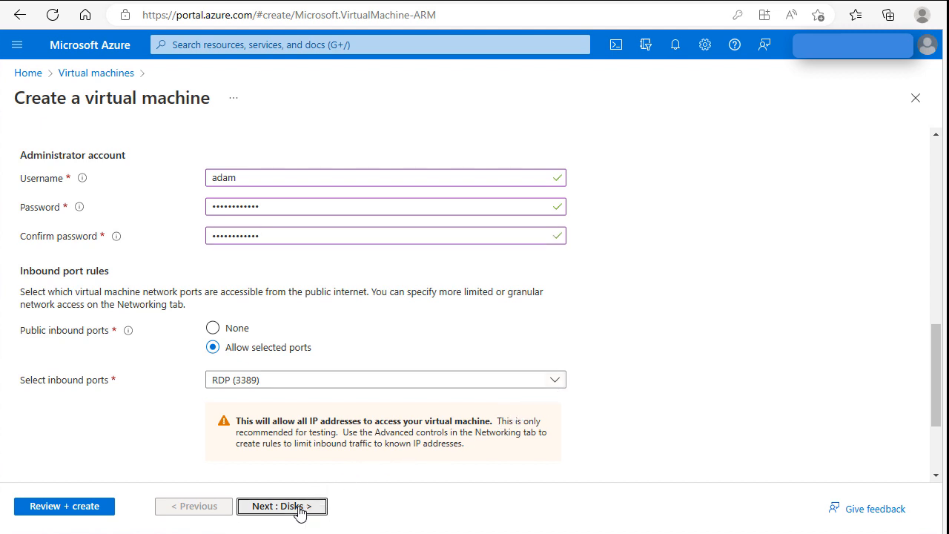
Advance through Disks and Networking to Management, keeping defaults
{"action": "left_click", "coordinate": [281, 506]}
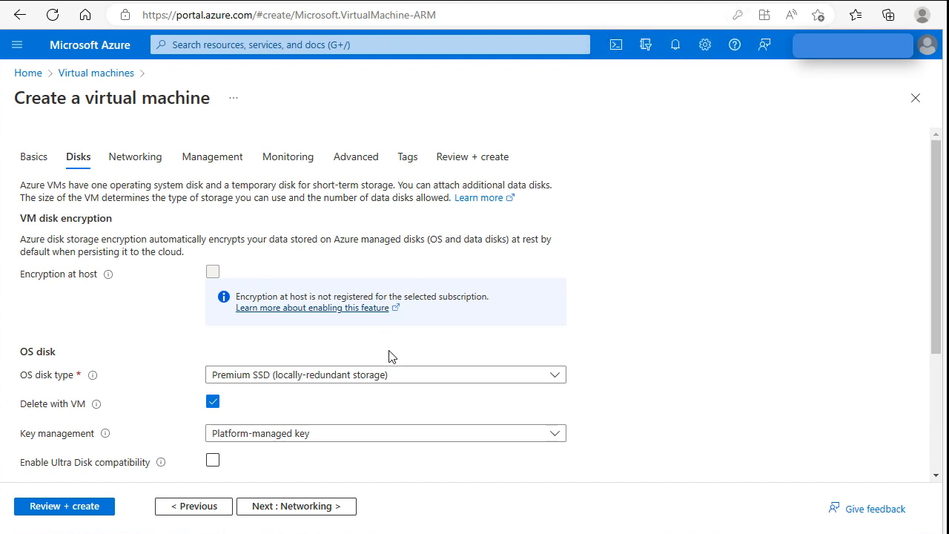
{"action": "scroll", "scroll_direction": "down", "scroll_amount": 3}
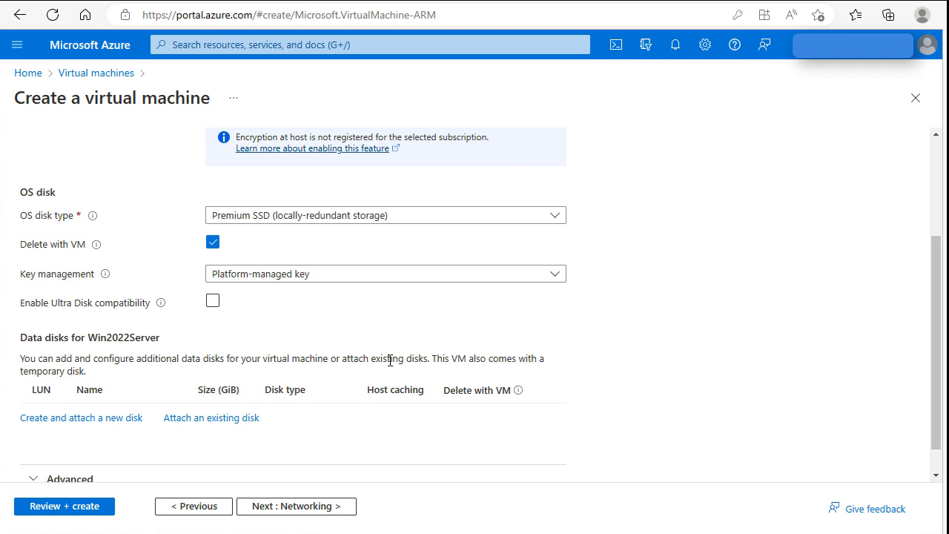
{"action": "scroll", "scroll_direction": "up", "scroll_amount": 3}
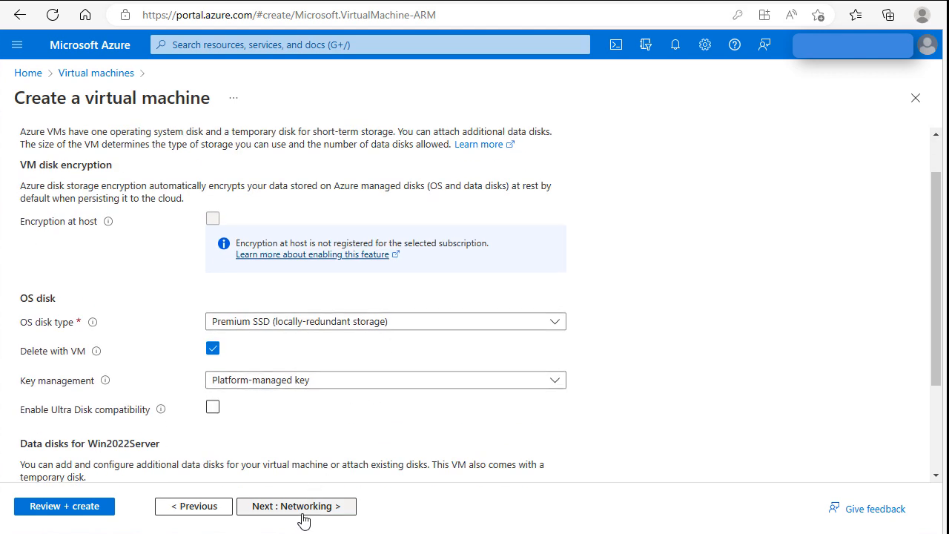
{"action": "left_click", "coordinate": [297, 505]}
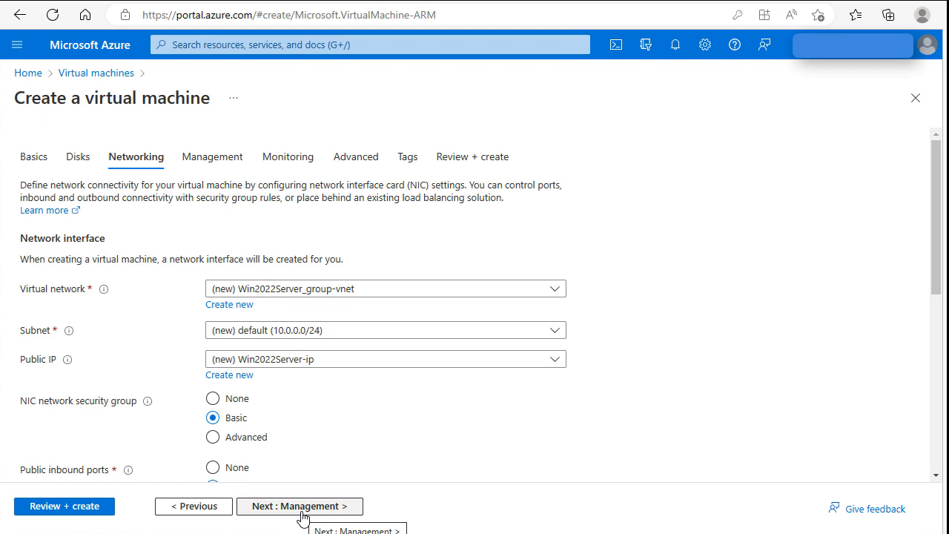
{"action": "mouse_move", "coordinate": [311, 513]}
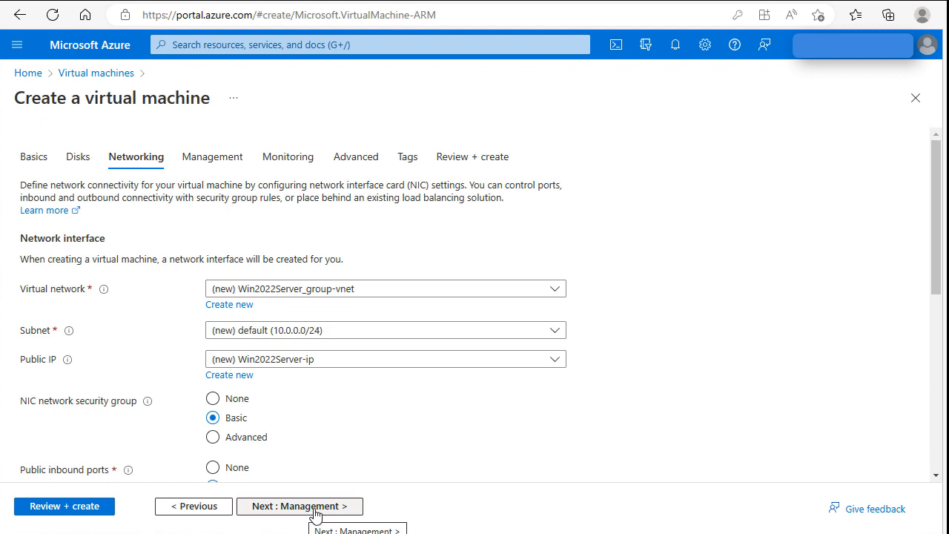
{"action": "left_click", "coordinate": [300, 506]}
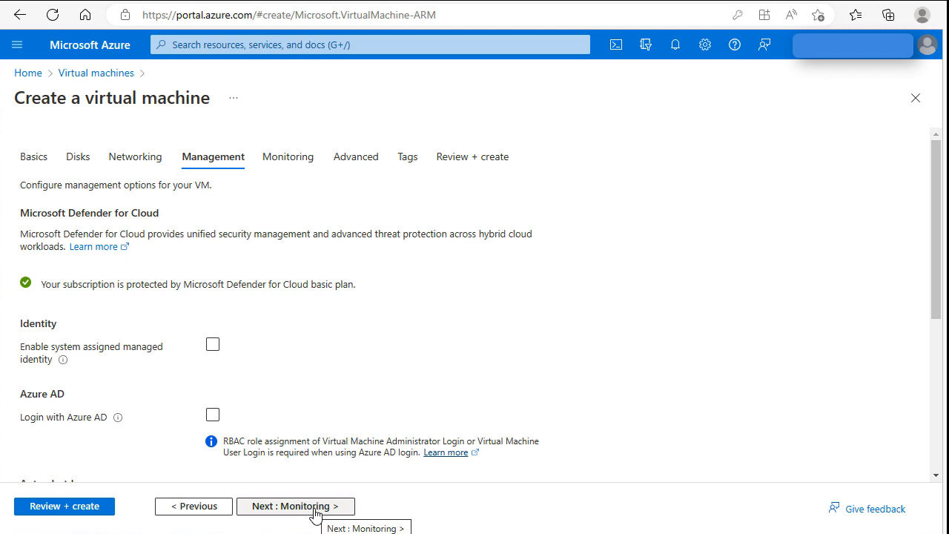
Continue through Monitoring, Advanced and Tags with defaults to Review + create
{"action": "left_click", "coordinate": [295, 506]}
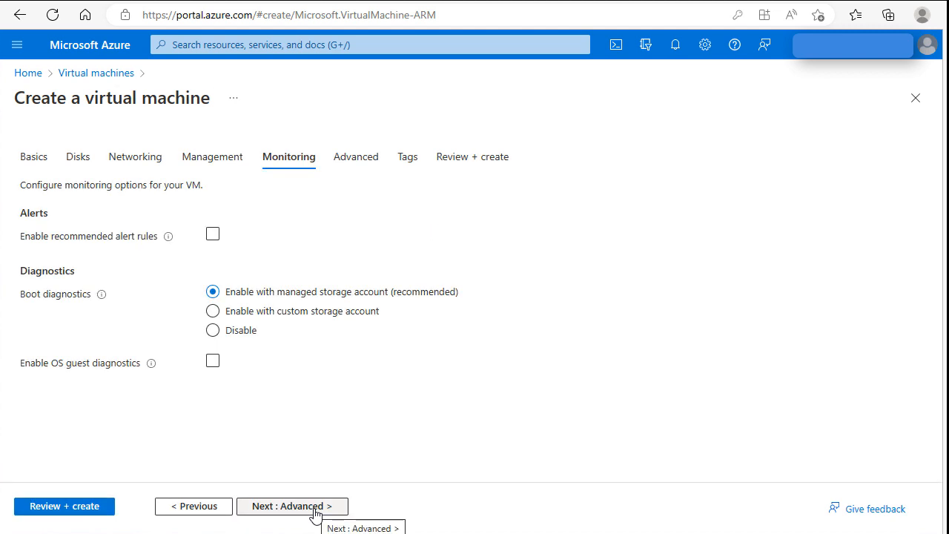
{"action": "left_click", "coordinate": [290, 506]}
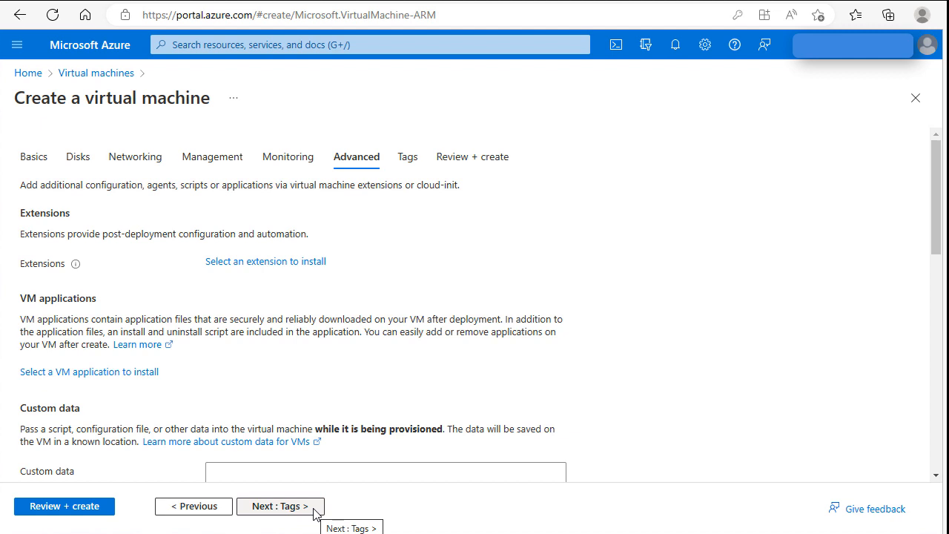
{"action": "left_click", "coordinate": [279, 505]}
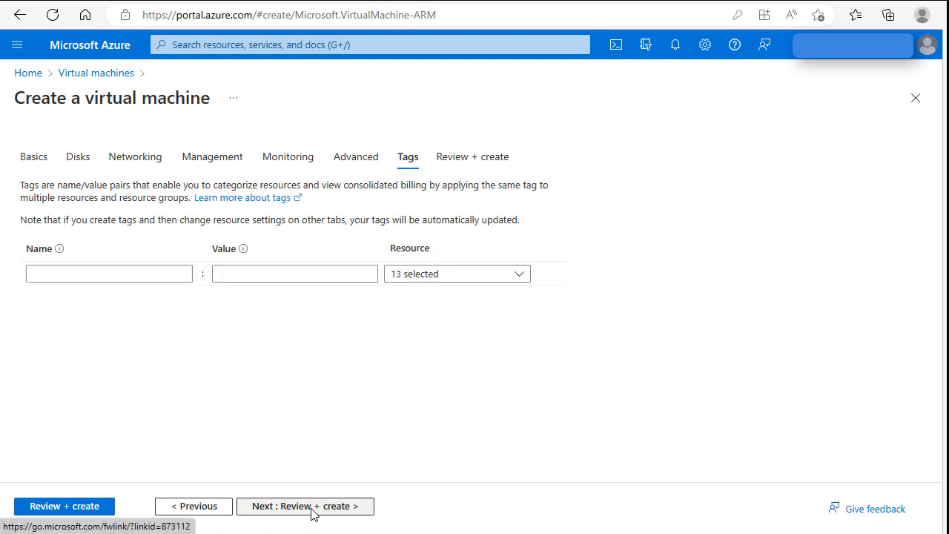
{"action": "mouse_move", "coordinate": [319, 512]}
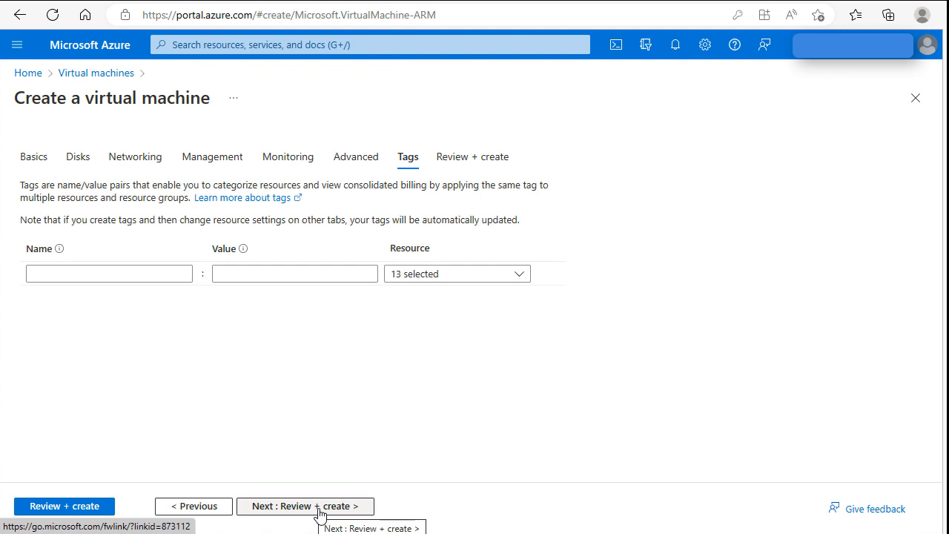
{"action": "left_click", "coordinate": [306, 506]}
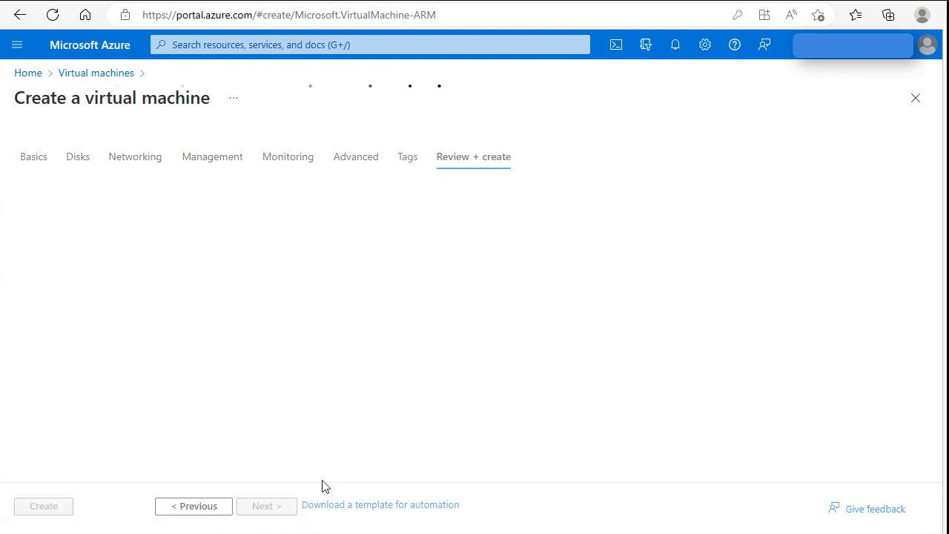
{"action": "mouse_move", "coordinate": [341, 393]}
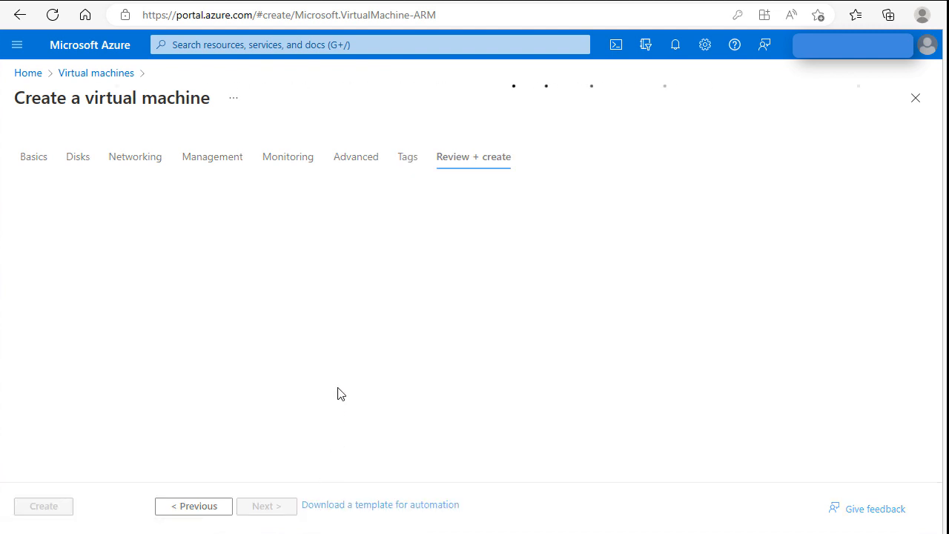
Create the validated Win2022Server VM, submitting deployment to Win2022Server_group
{"action": "left_click", "coordinate": [473, 157]}
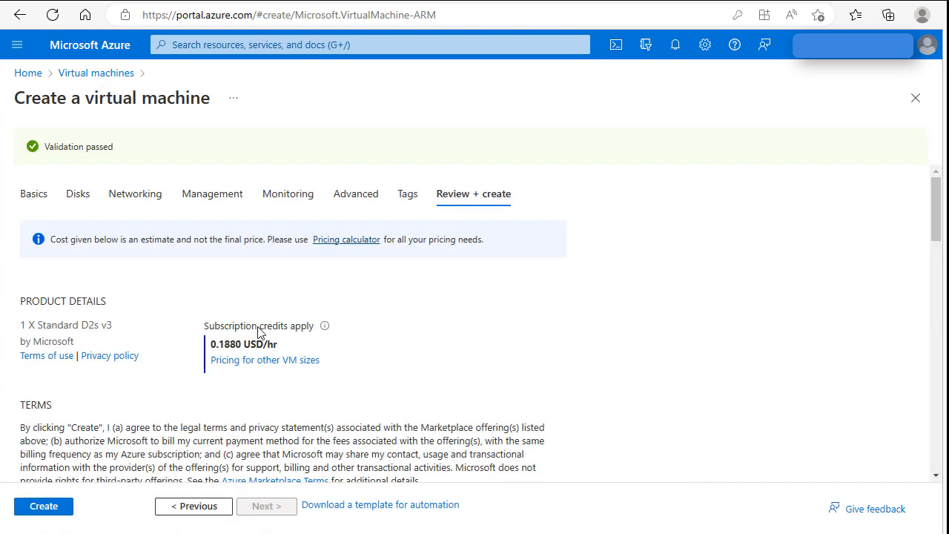
{"action": "mouse_move", "coordinate": [264, 360]}
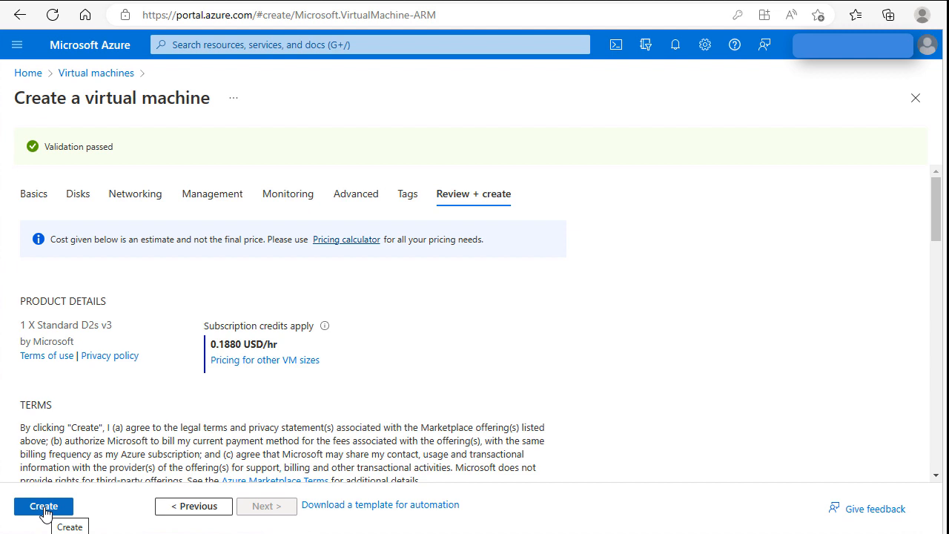
{"action": "left_click", "coordinate": [43, 505]}
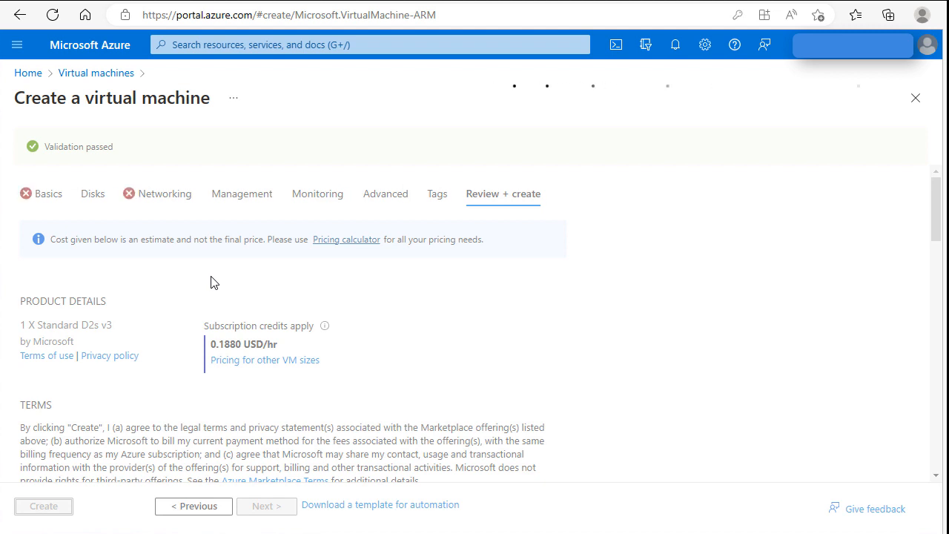
{"action": "left_click", "coordinate": [43, 506]}
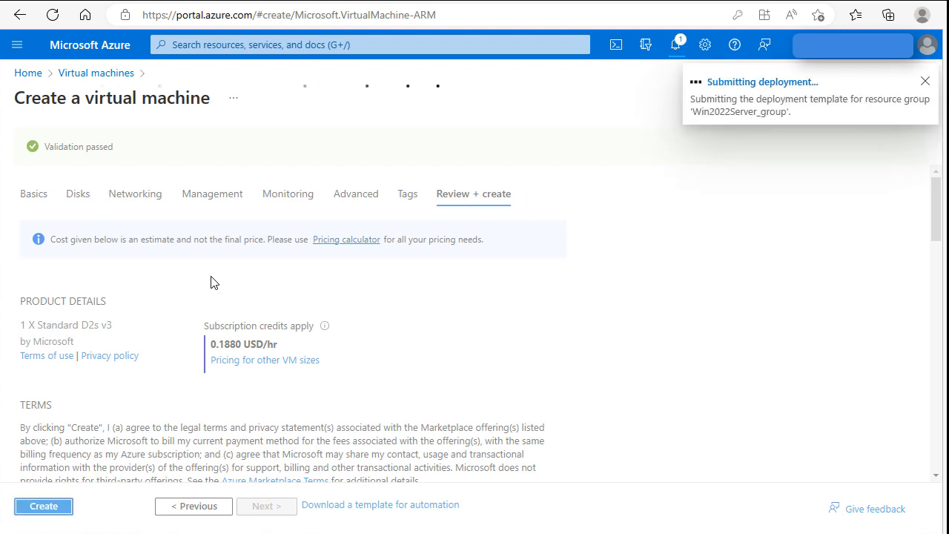
Wait for the Win2022Server deployment to complete and go to the new resource
{"action": "left_click", "coordinate": [43, 506]}
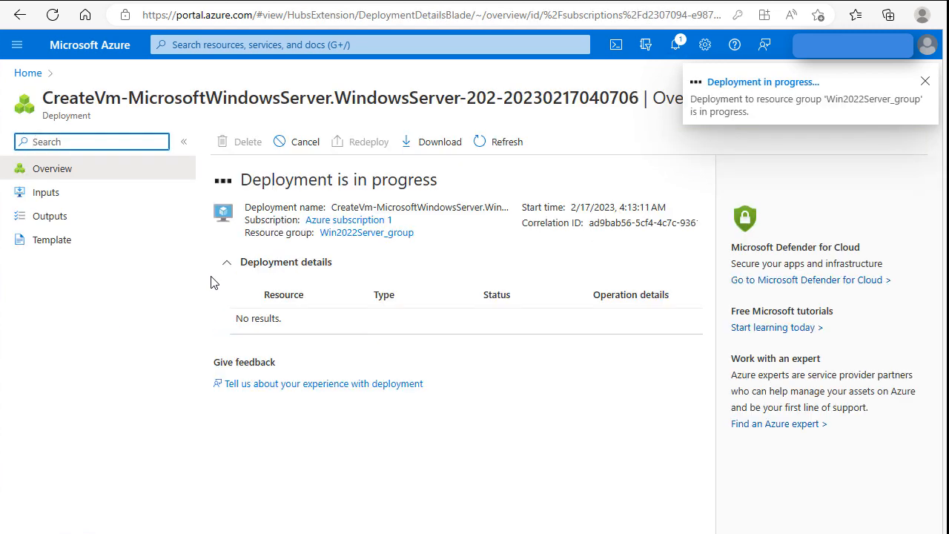
{"action": "left_click", "coordinate": [925, 80]}
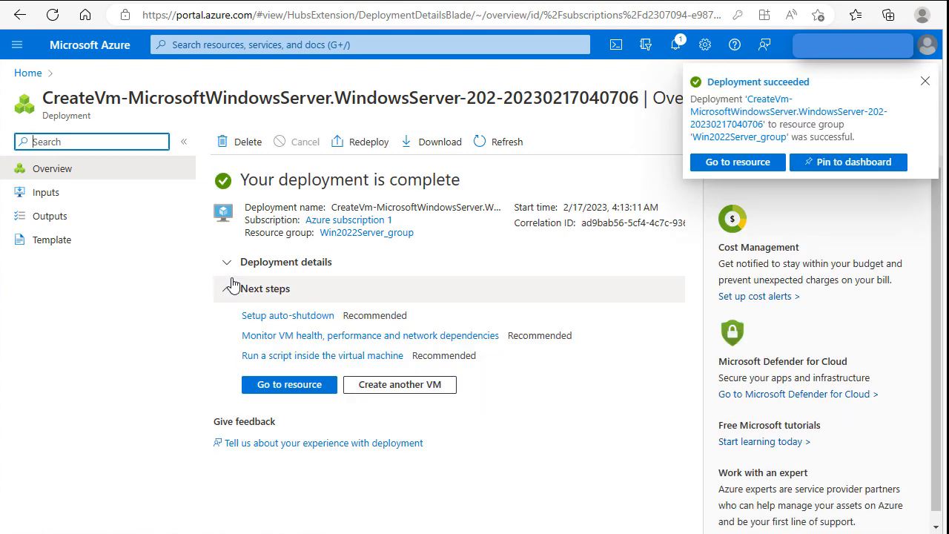
{"action": "left_click", "coordinate": [925, 80]}
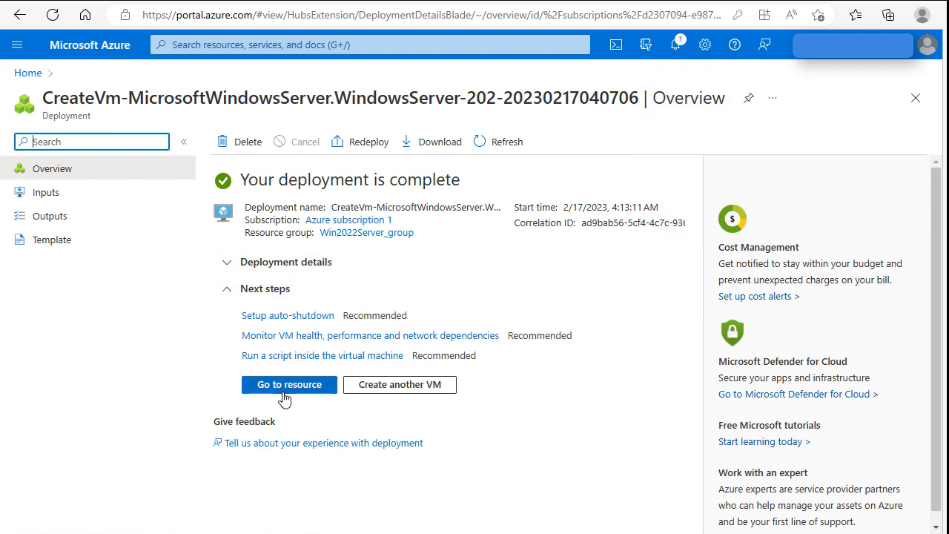
{"action": "mouse_move", "coordinate": [289, 384]}
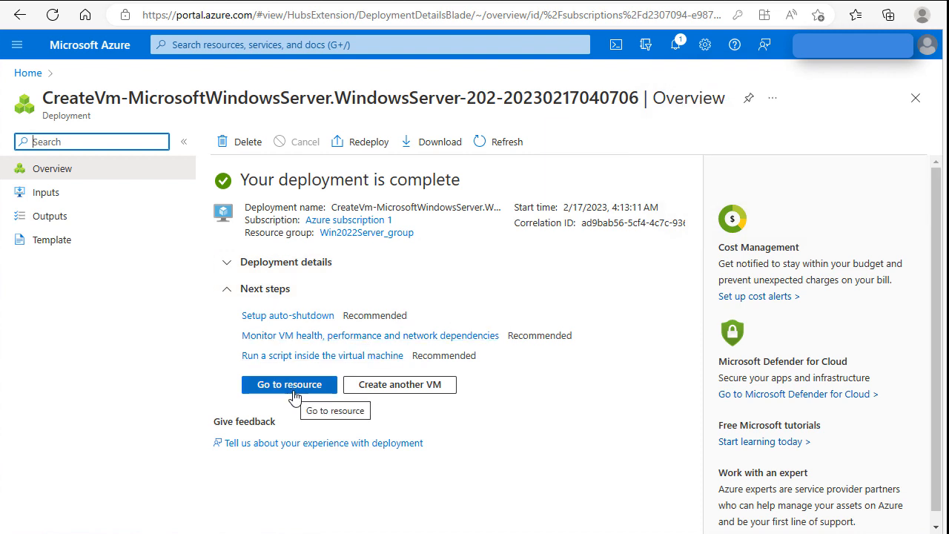
{"action": "left_click", "coordinate": [289, 384]}
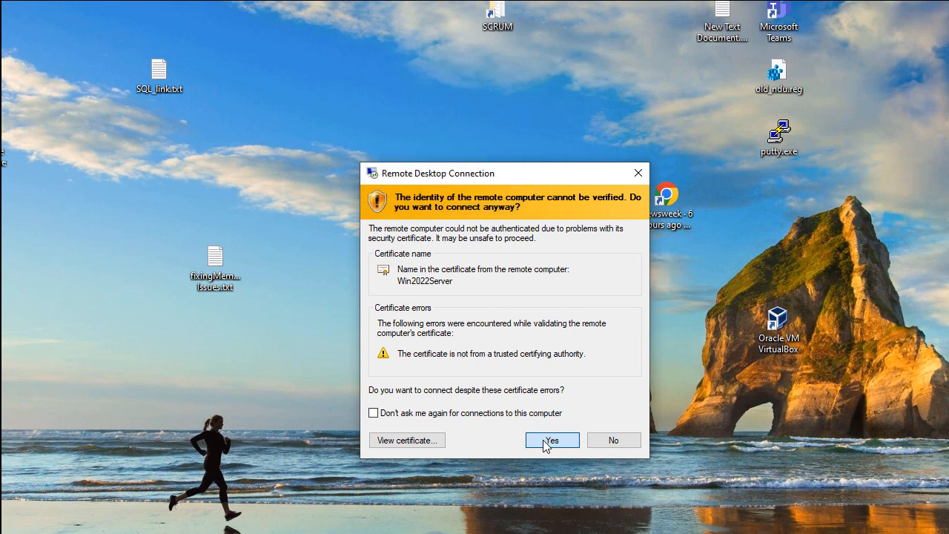
Connect to Win2022Server anyway despite the unverified certificate warning
{"action": "left_click", "coordinate": [551, 439]}
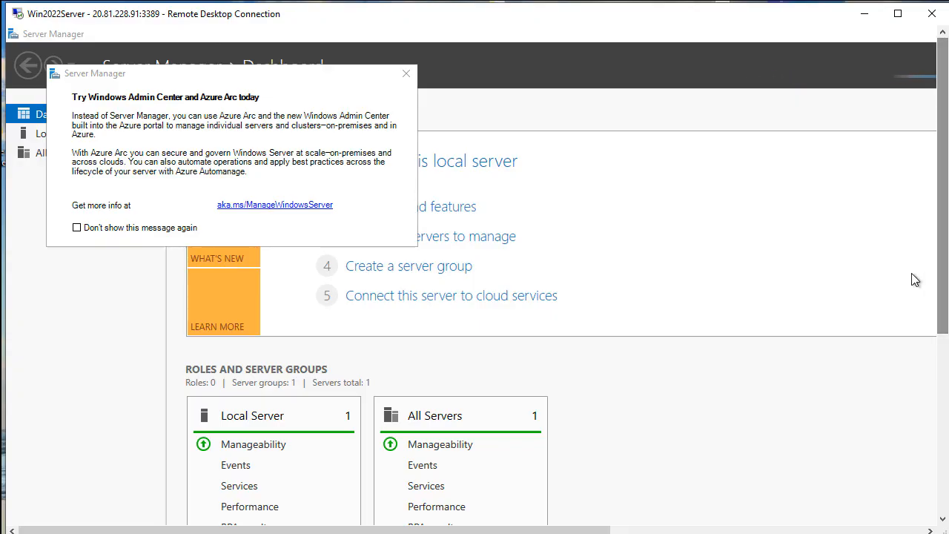
{"action": "mouse_move", "coordinate": [481, 245]}
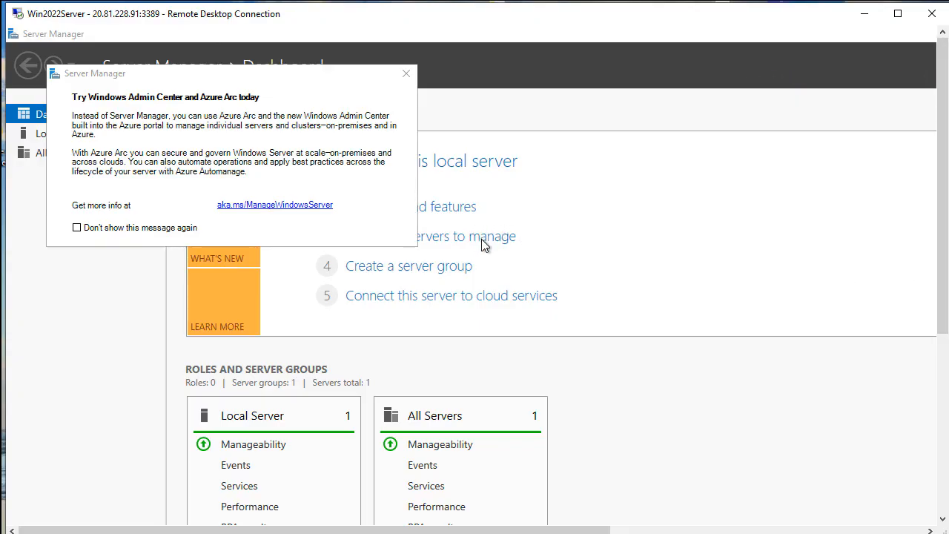
{"action": "mouse_move", "coordinate": [406, 86]}
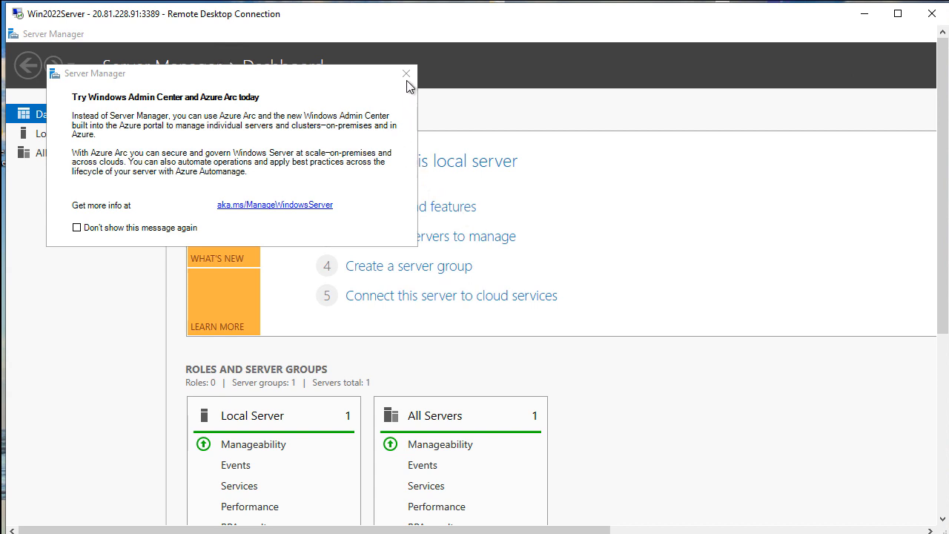
{"action": "mouse_move", "coordinate": [406, 74]}
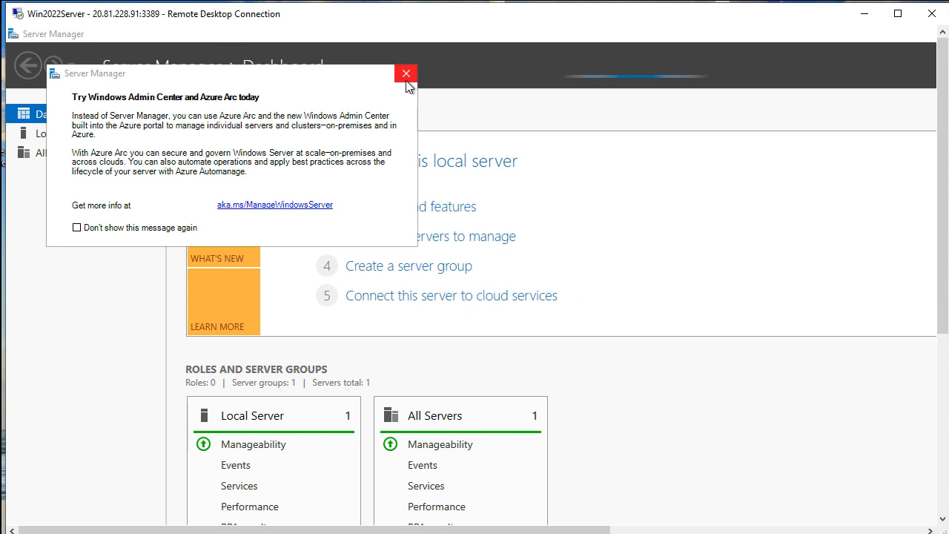
{"action": "mouse_move", "coordinate": [430, 104]}
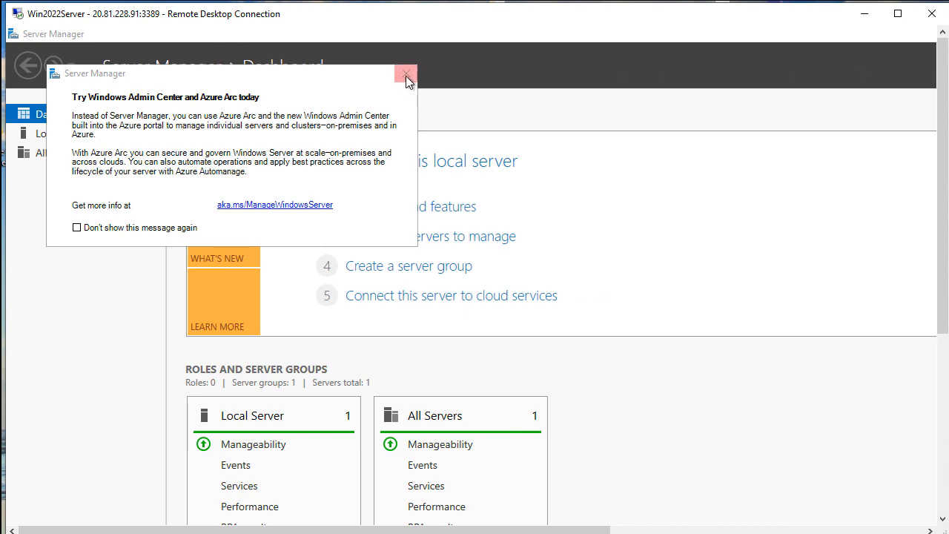
{"action": "mouse_move", "coordinate": [406, 74]}
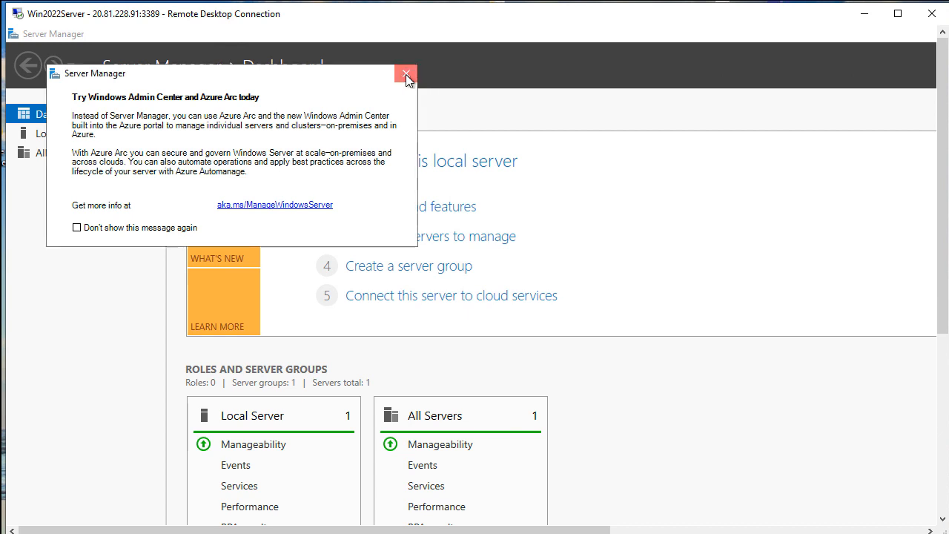
Close the 'Try Windows Admin Center and Azure Arc today' notice to reveal the dashboard
{"action": "left_click", "coordinate": [407, 74]}
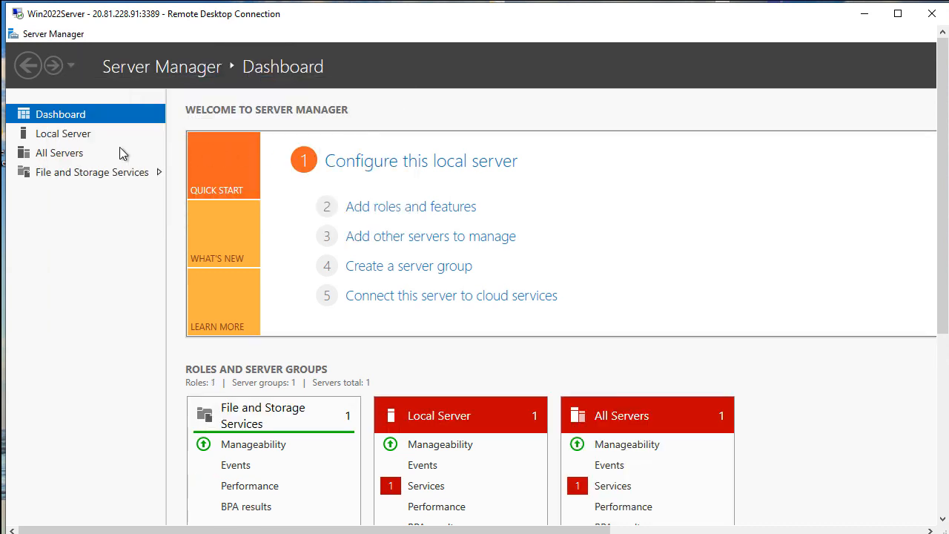
{"action": "mouse_move", "coordinate": [62, 133]}
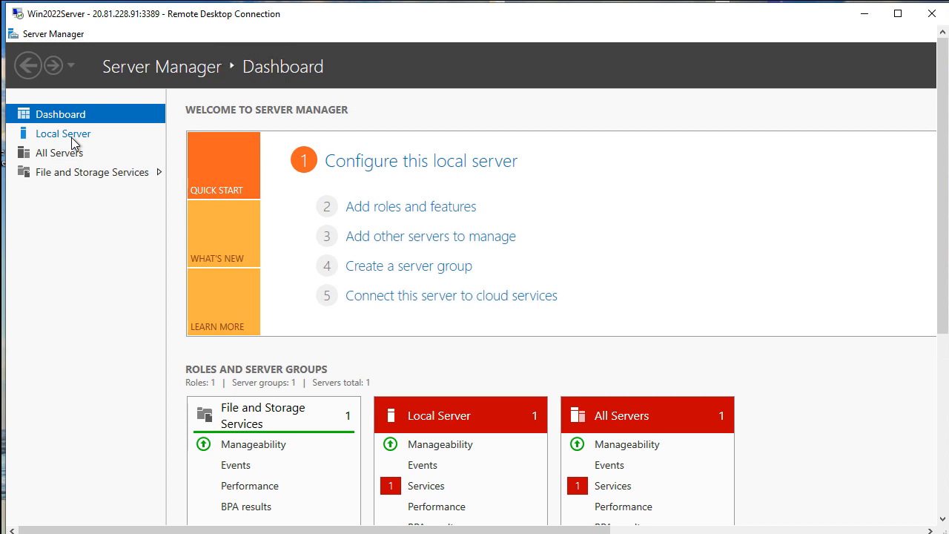
Show Local Server properties confirming Microsoft Windows Server 2022 Datacenter as the OS
{"action": "left_click", "coordinate": [62, 133]}
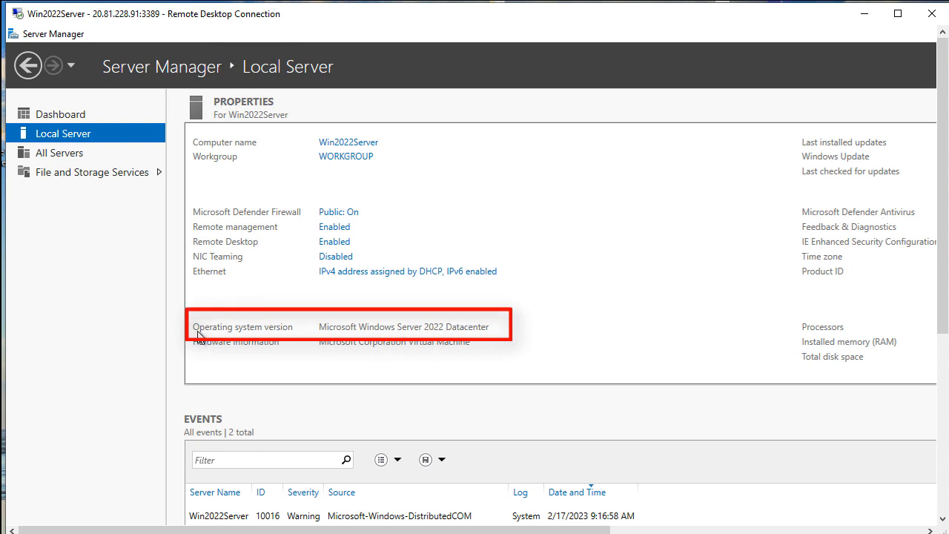
{"action": "mouse_move", "coordinate": [335, 335]}
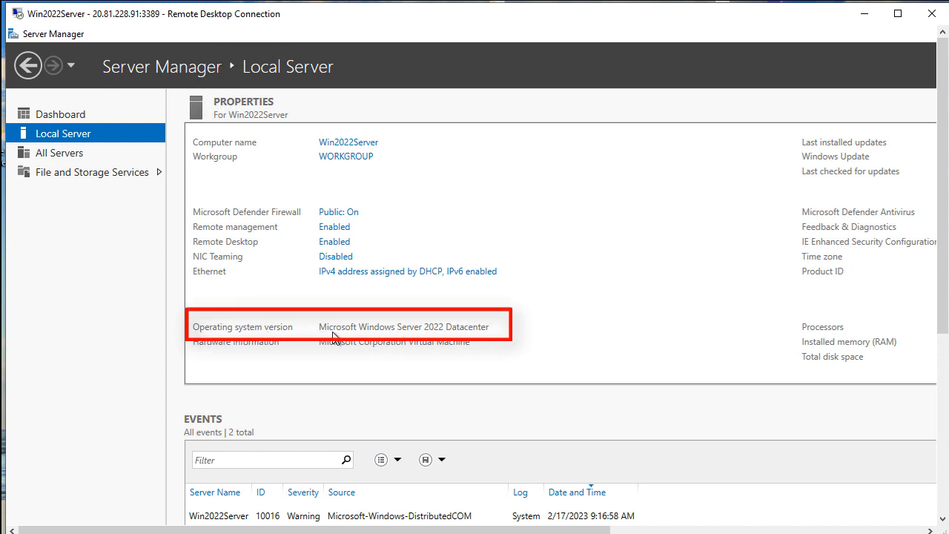
{"action": "mouse_move", "coordinate": [475, 335]}
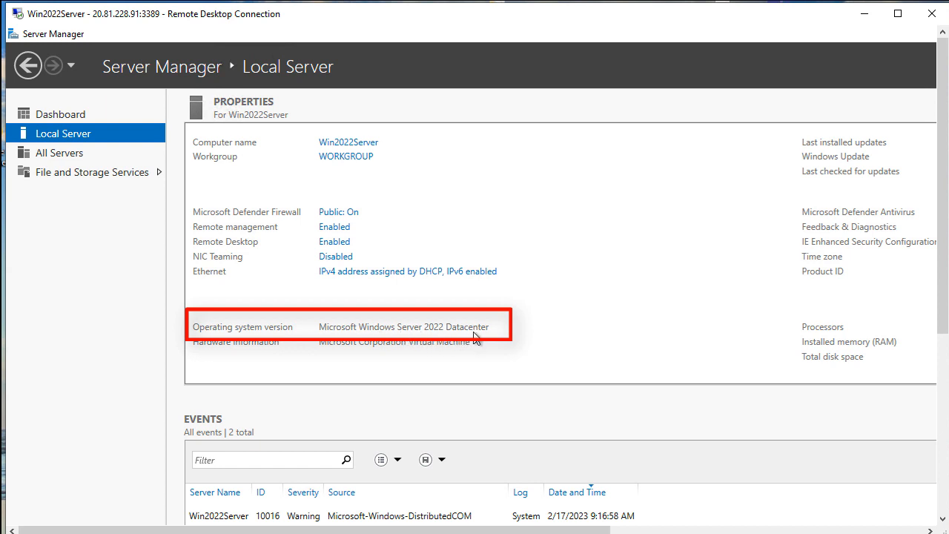
{"action": "mouse_move", "coordinate": [481, 338]}
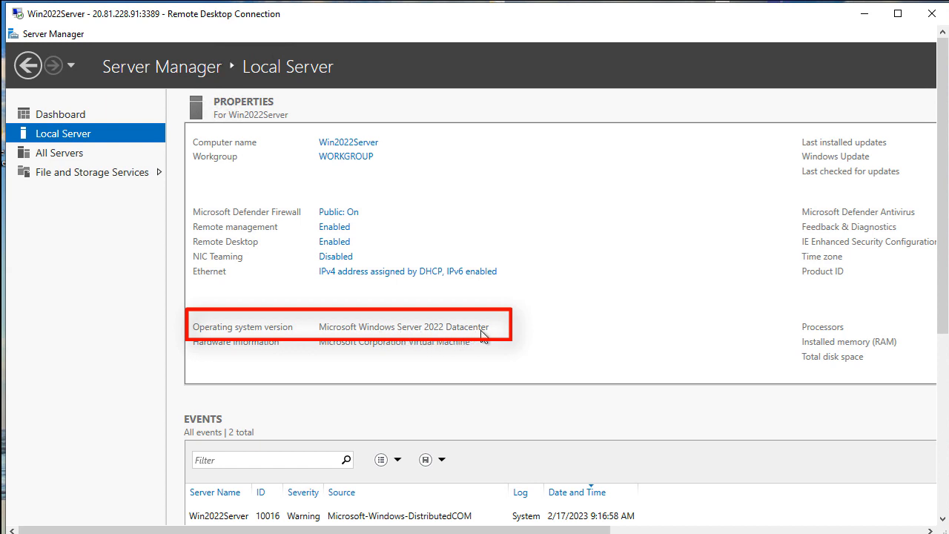